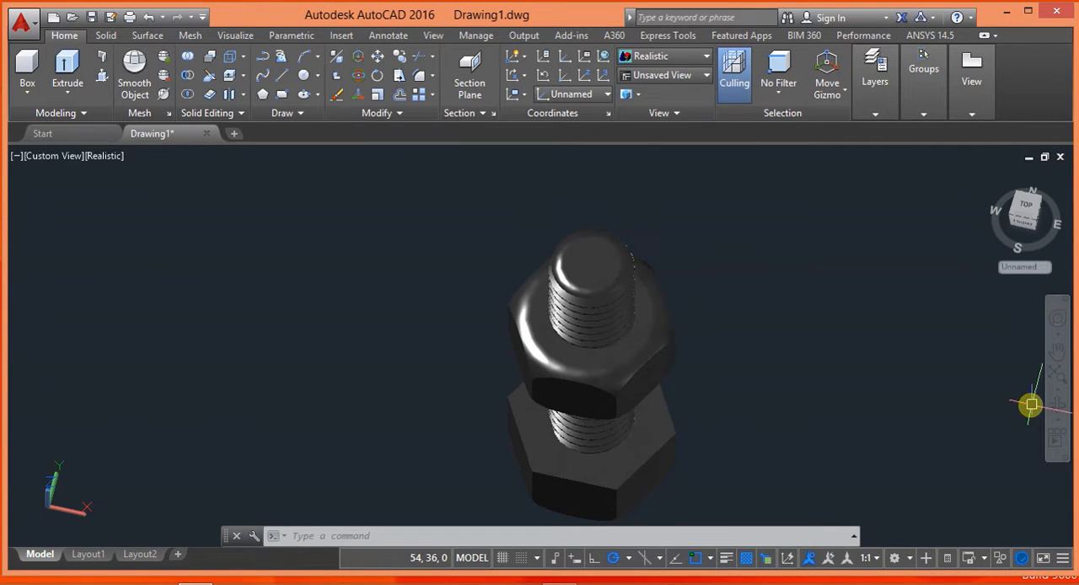
Step: Orbit the finished bolt and nut to view them side-on and from above
{"action": "left_click", "coordinate": [1057, 405]}
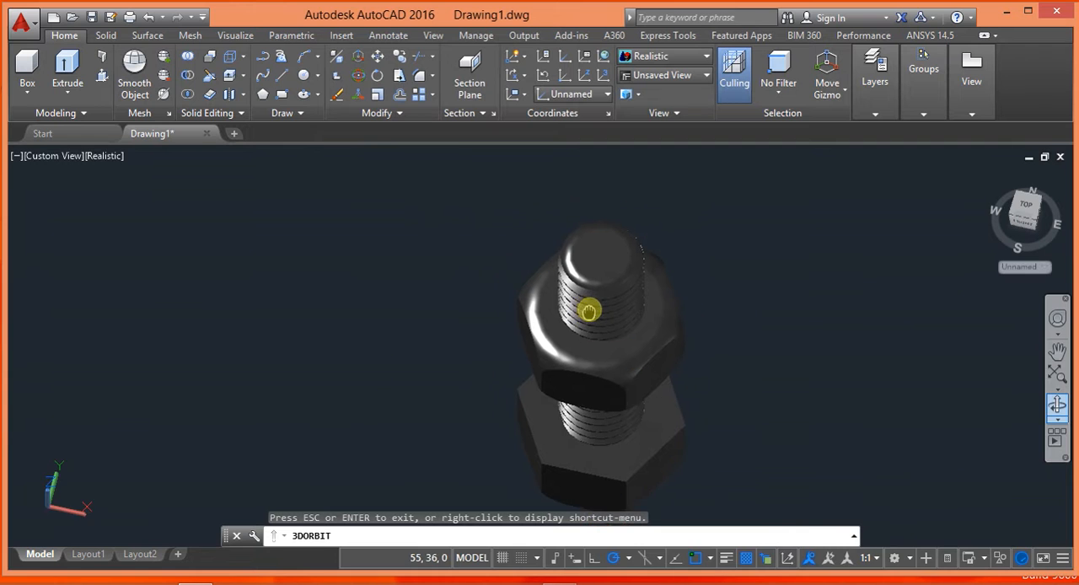
{"action": "left_click_drag", "start_coordinate": [588, 312], "coordinate": [689, 369]}
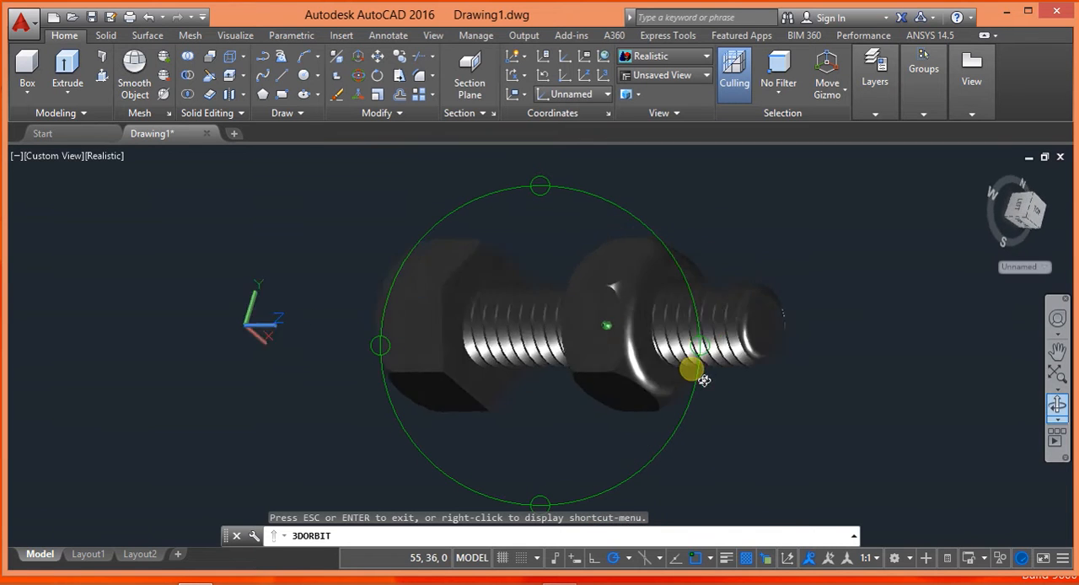
{"action": "left_click_drag", "start_coordinate": [691, 369], "coordinate": [573, 357]}
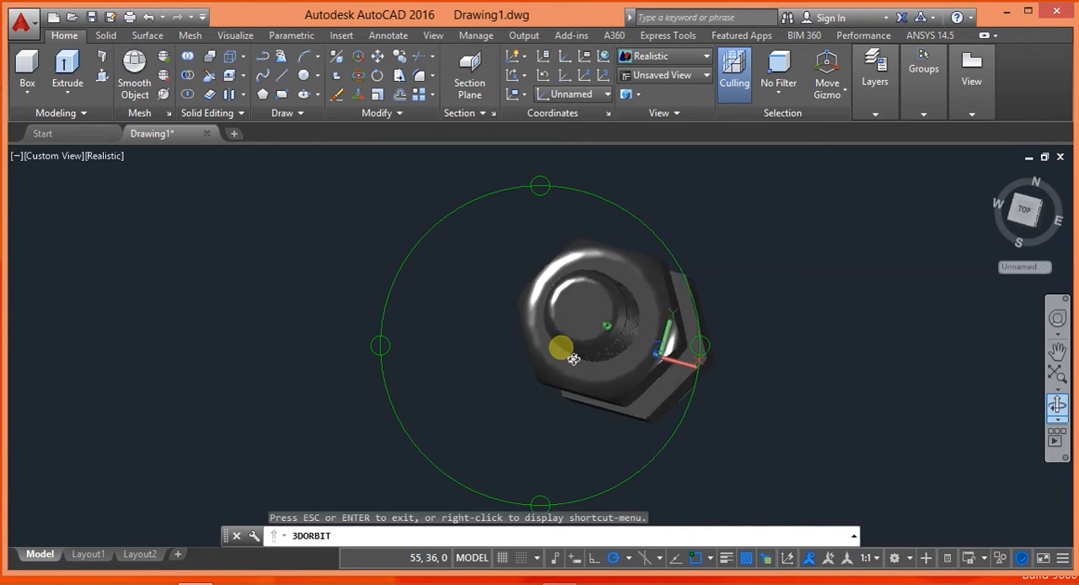
{"action": "left_click_drag", "start_coordinate": [573, 357], "coordinate": [479, 339]}
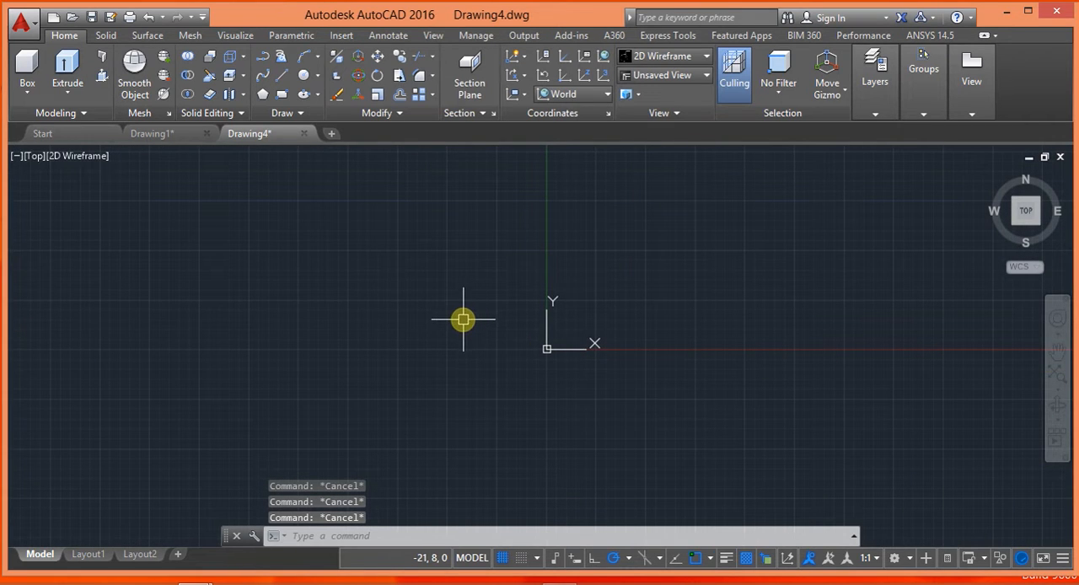
{"action": "mouse_move", "coordinate": [262, 94]}
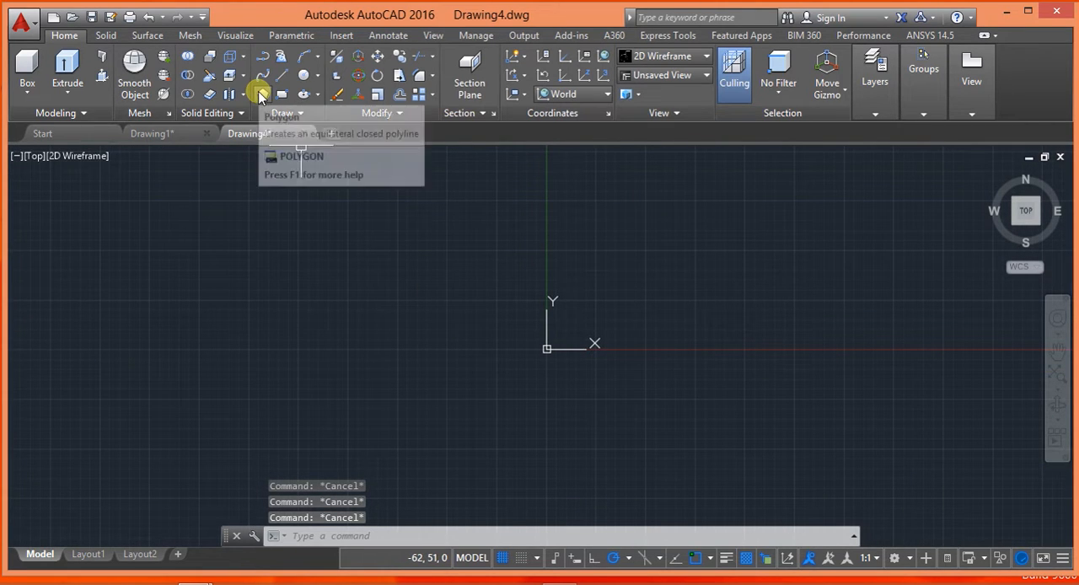
Step: Draw a 6-sided polygon centred at 0,0, inscribed with radius 12
{"action": "left_click", "coordinate": [260, 91]}
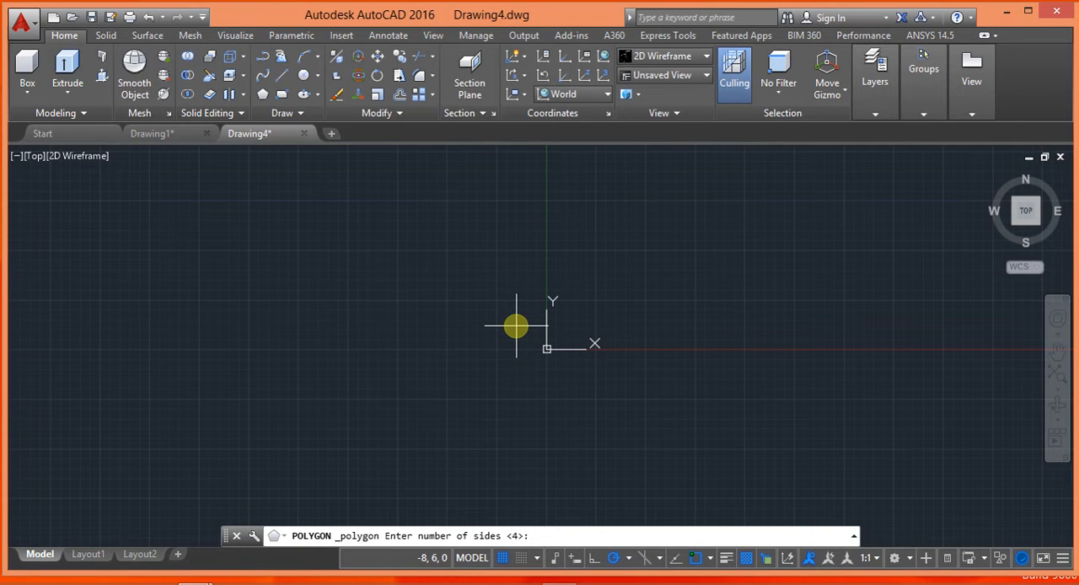
{"action": "type", "text": "6"}
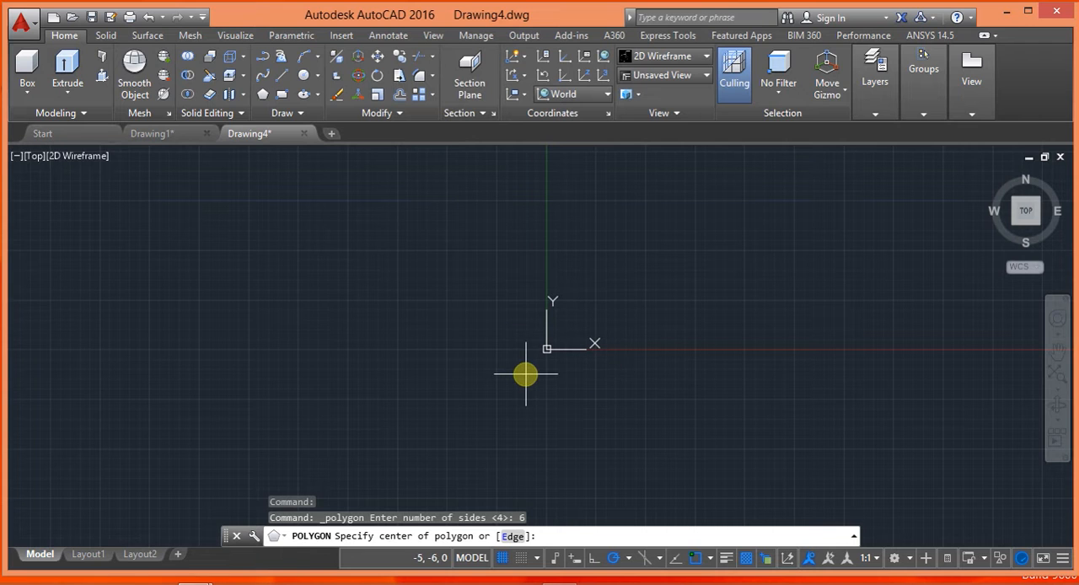
{"action": "type", "text": "0,0,0"}
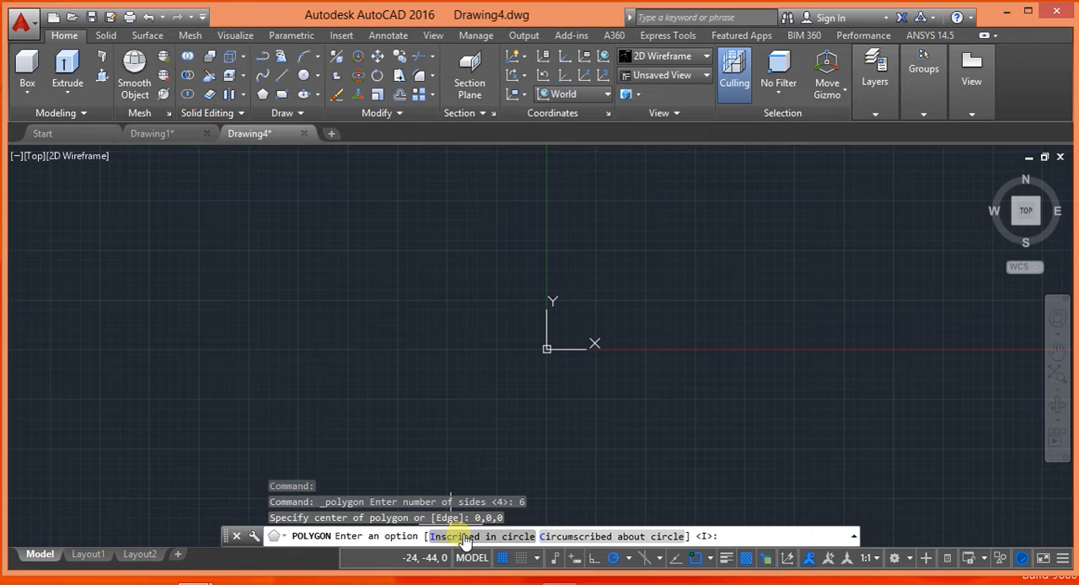
{"action": "mouse_move", "coordinate": [559, 537]}
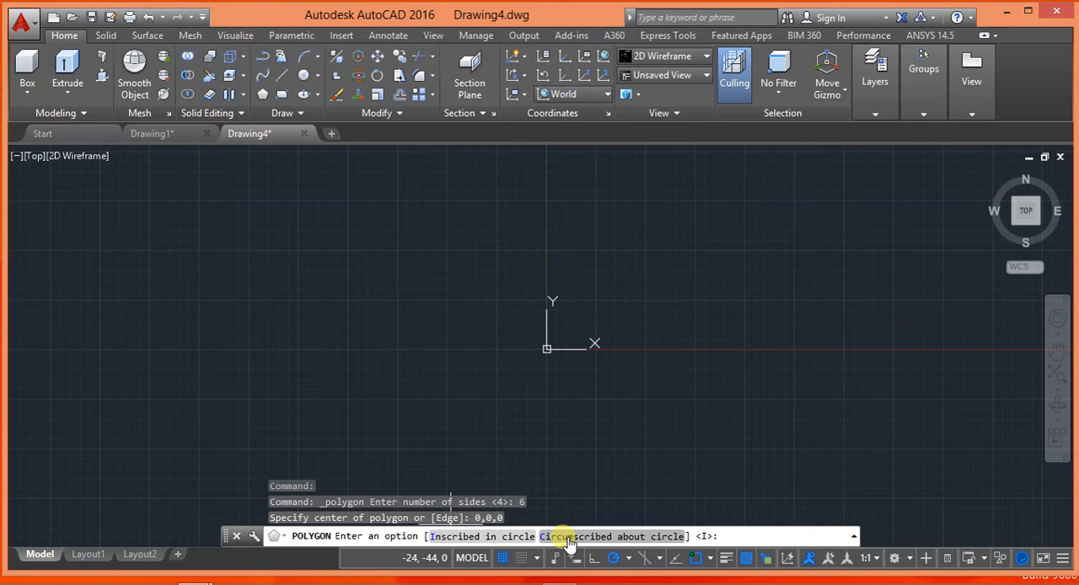
{"action": "mouse_move", "coordinate": [492, 537]}
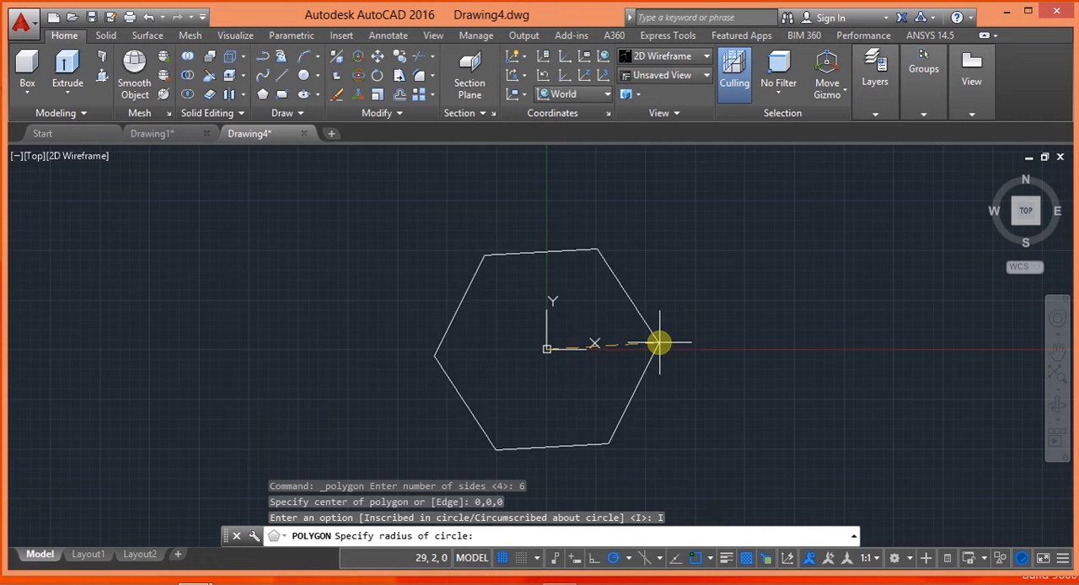
{"action": "type", "text": "1"}
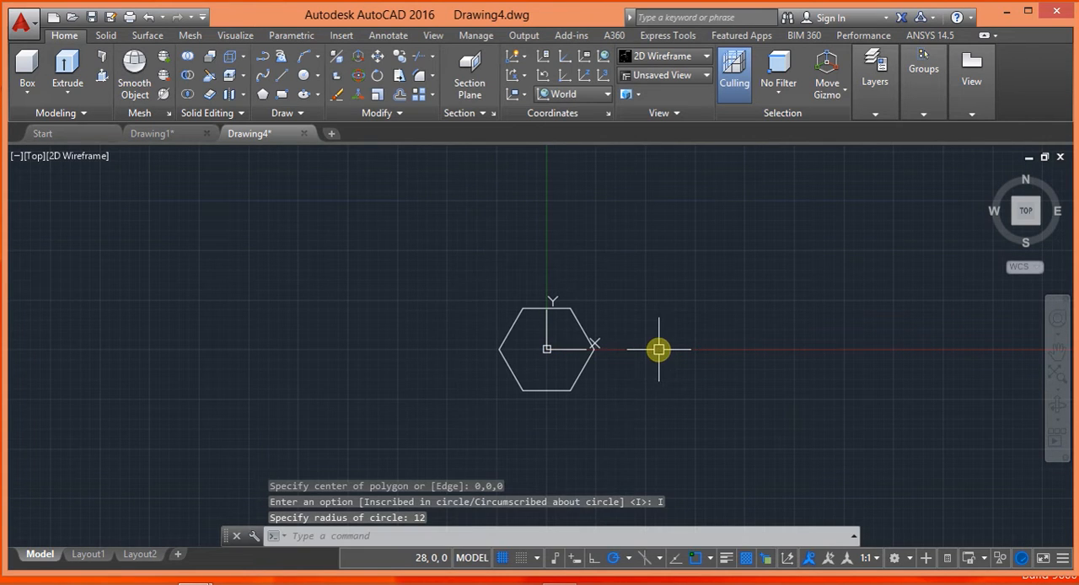
{"action": "mouse_move", "coordinate": [455, 209]}
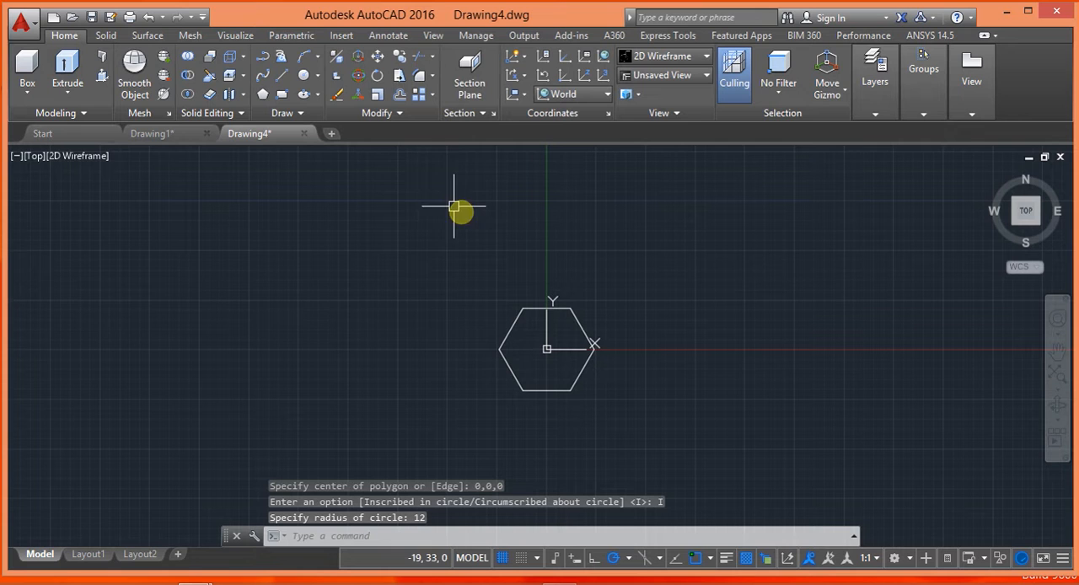
{"action": "mouse_move", "coordinate": [476, 268]}
{"action": "type", "text": "C"}
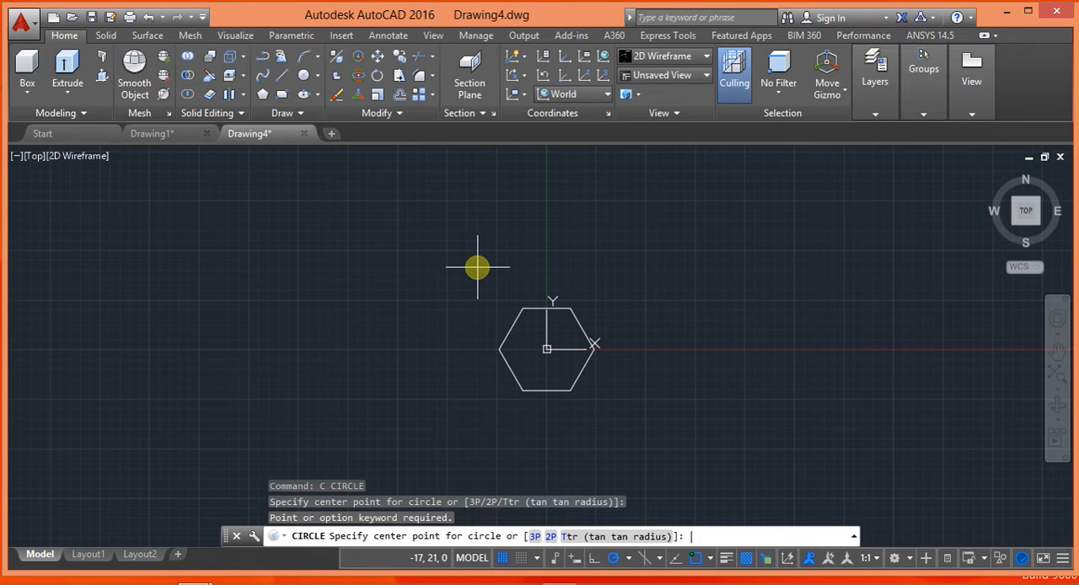
Step: Add a radius-12 circle at the origin and extrude both profiles to height 12
{"action": "left_click", "coordinate": [547, 350]}
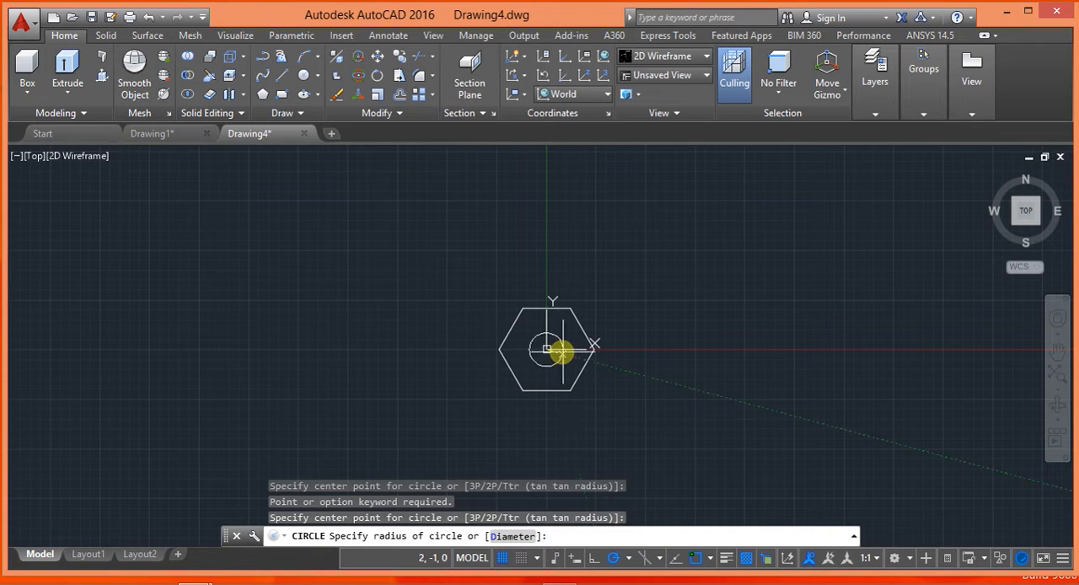
{"action": "mouse_move", "coordinate": [678, 350]}
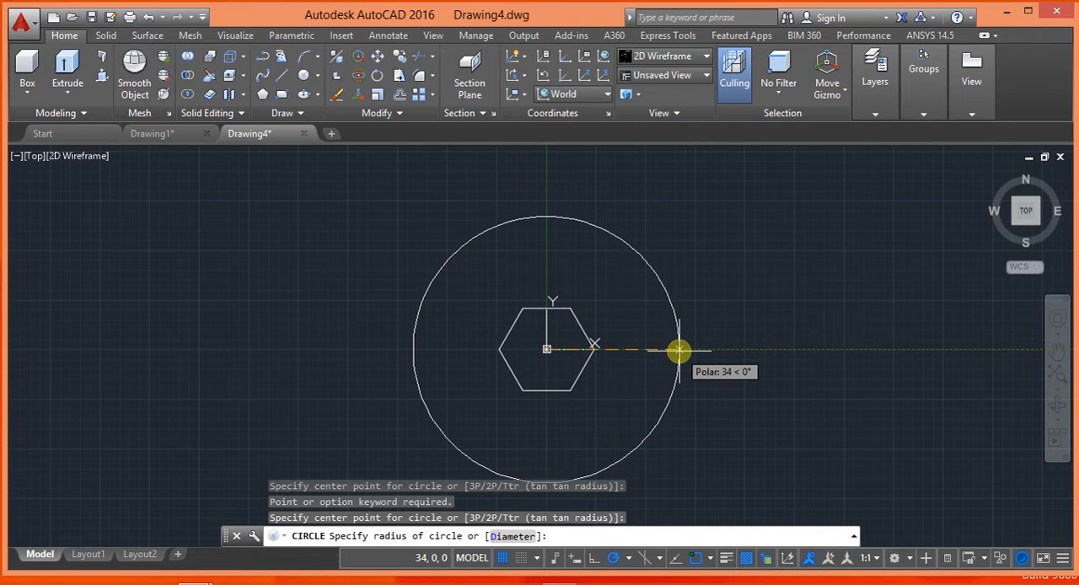
{"action": "type", "text": "12"}
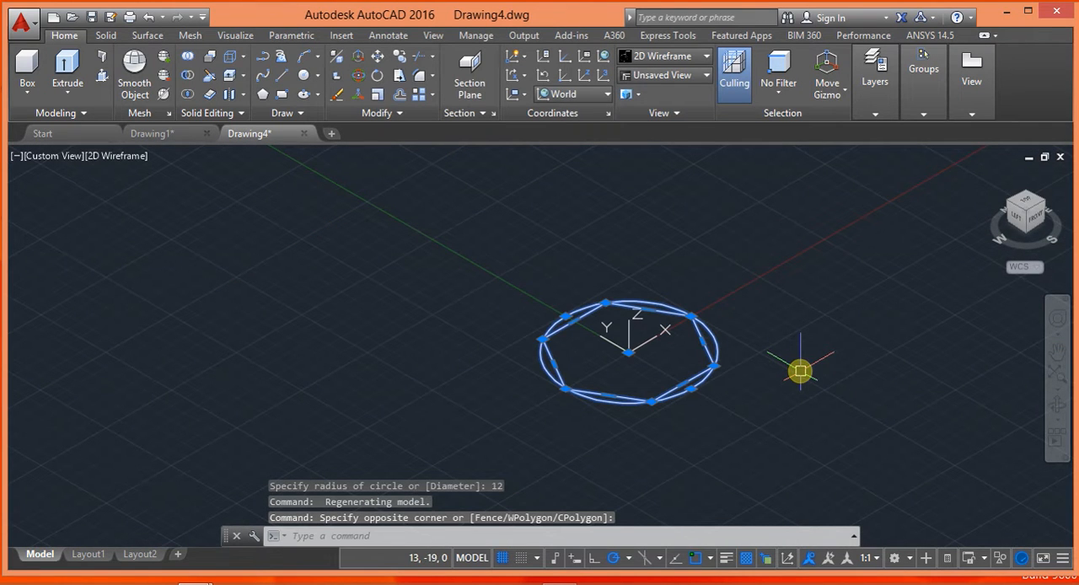
{"action": "type", "text": "Ext"}
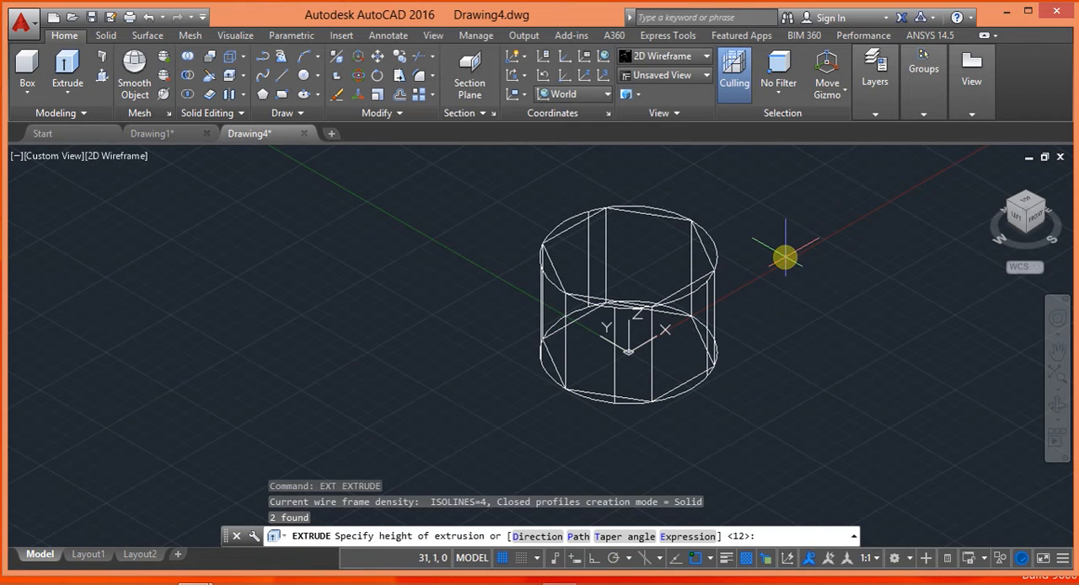
{"action": "type", "text": "12"}
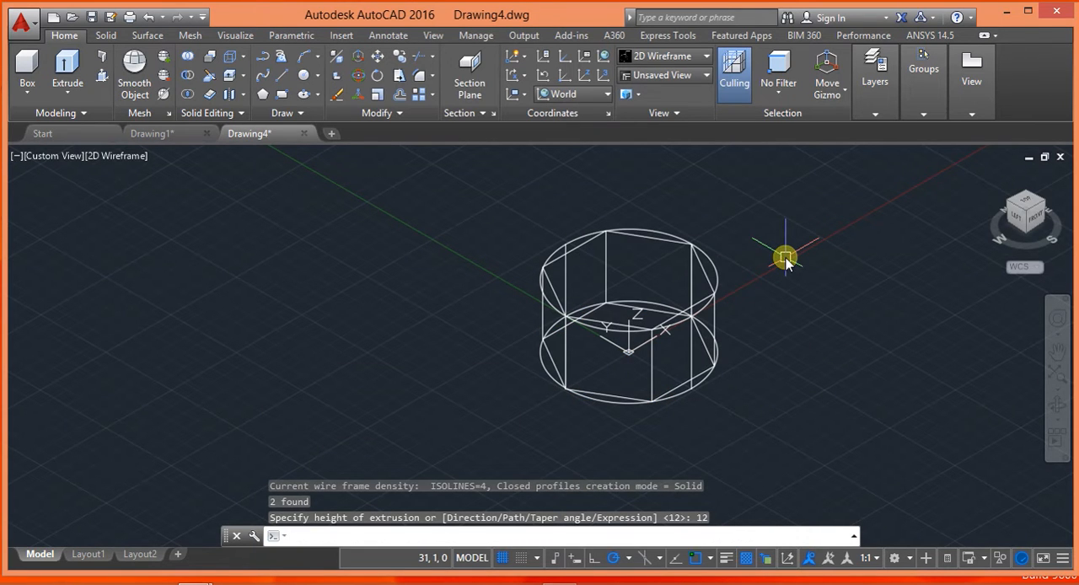
{"action": "mouse_move", "coordinate": [797, 351]}
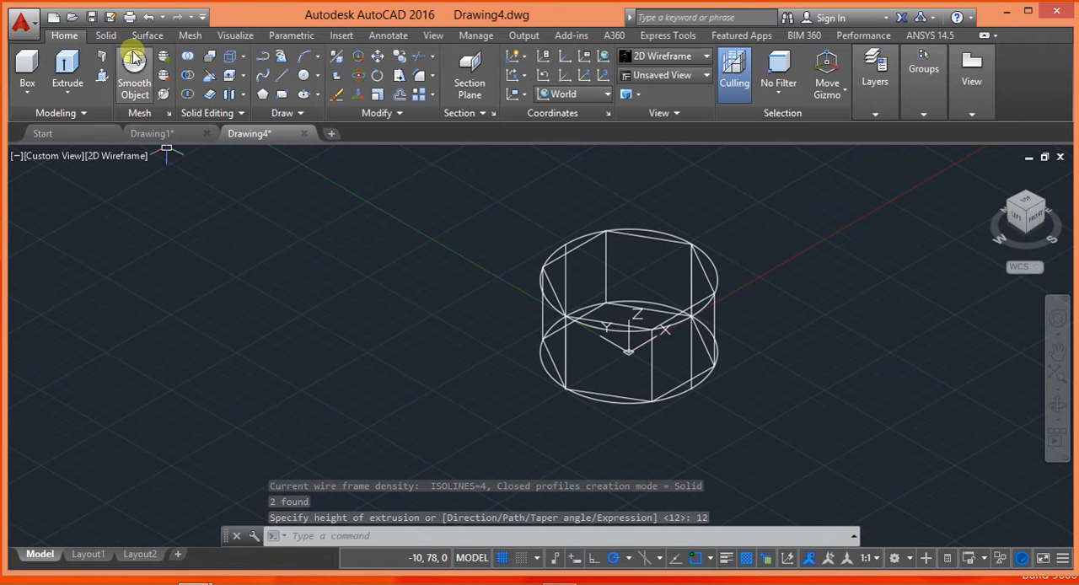
Step: Fillet the cylinder's bottom circular edge with radius 3.5
{"action": "left_click", "coordinate": [105, 35]}
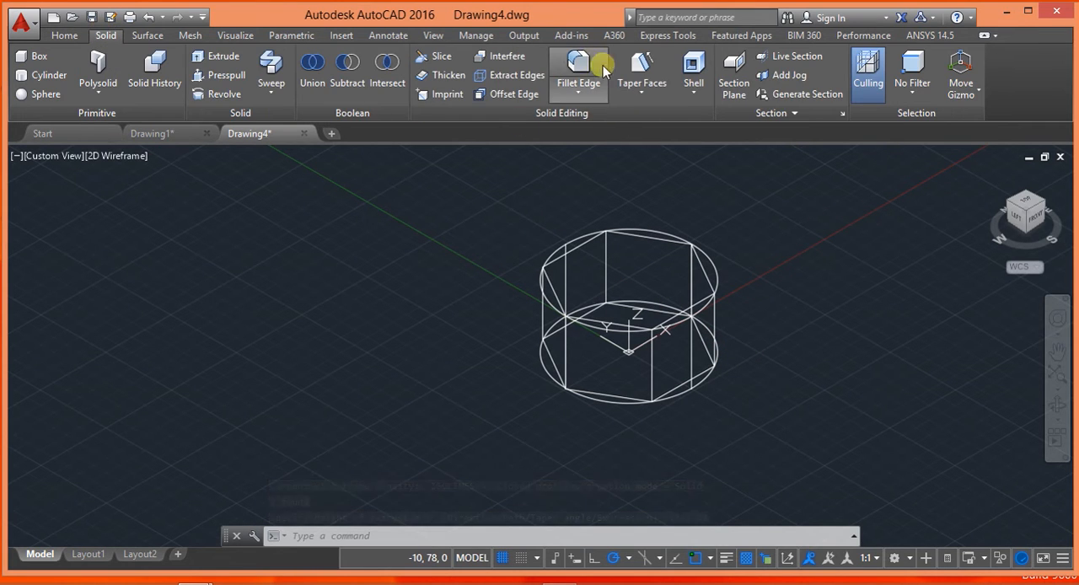
{"action": "left_click", "coordinate": [579, 64]}
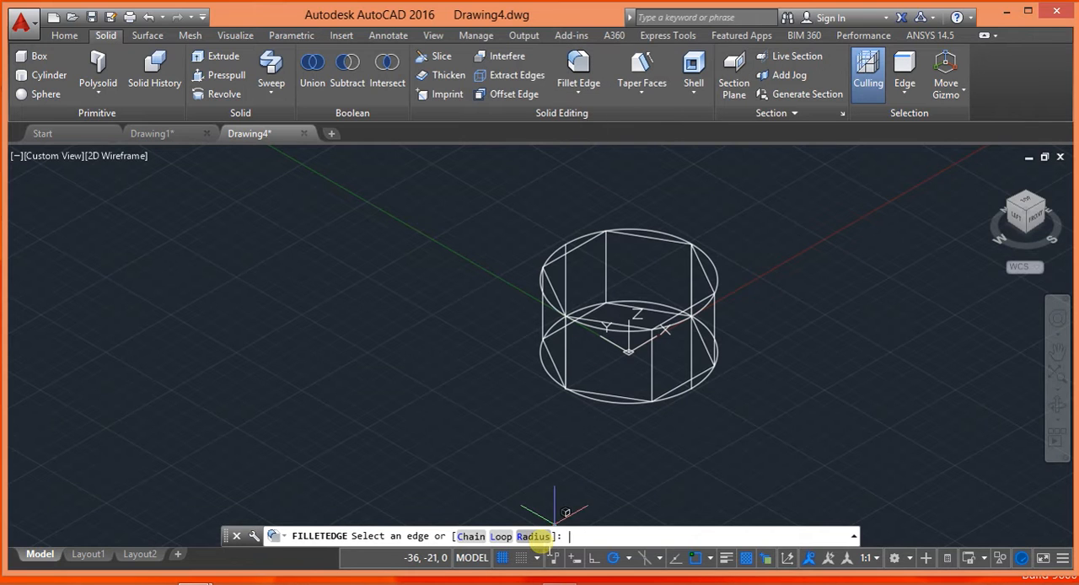
{"action": "type", "text": "3.5"}
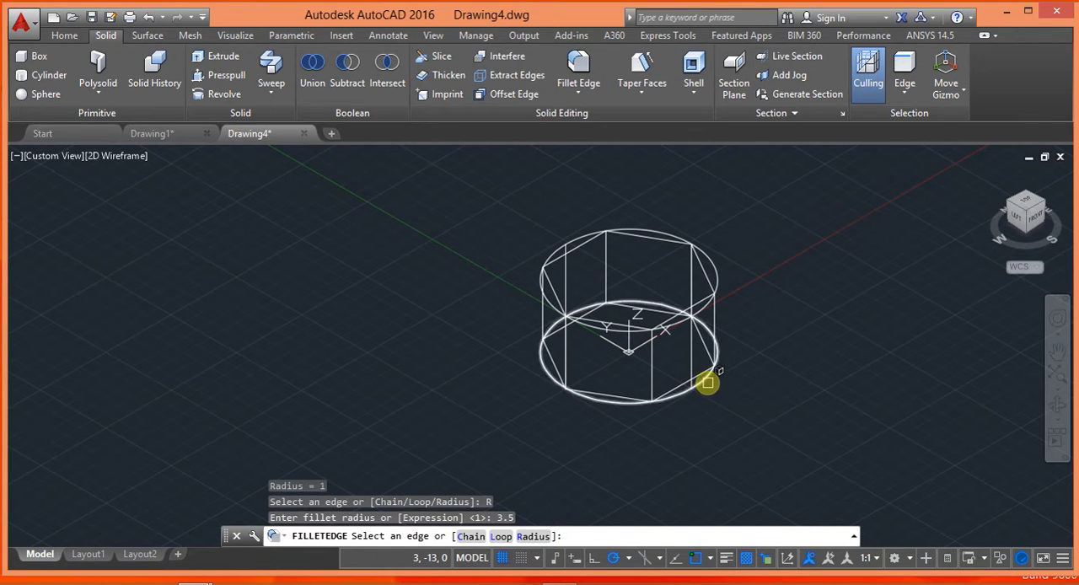
{"action": "left_click", "coordinate": [708, 381]}
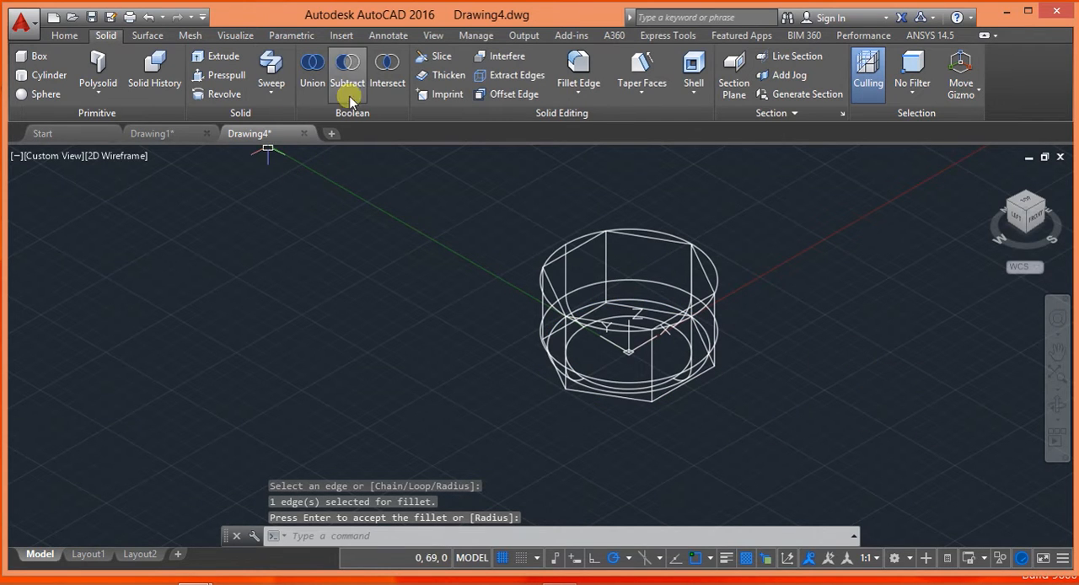
Step: Start intersecting the cylinder and hexagonal prism, then cancel with Escape
{"action": "left_click", "coordinate": [388, 67]}
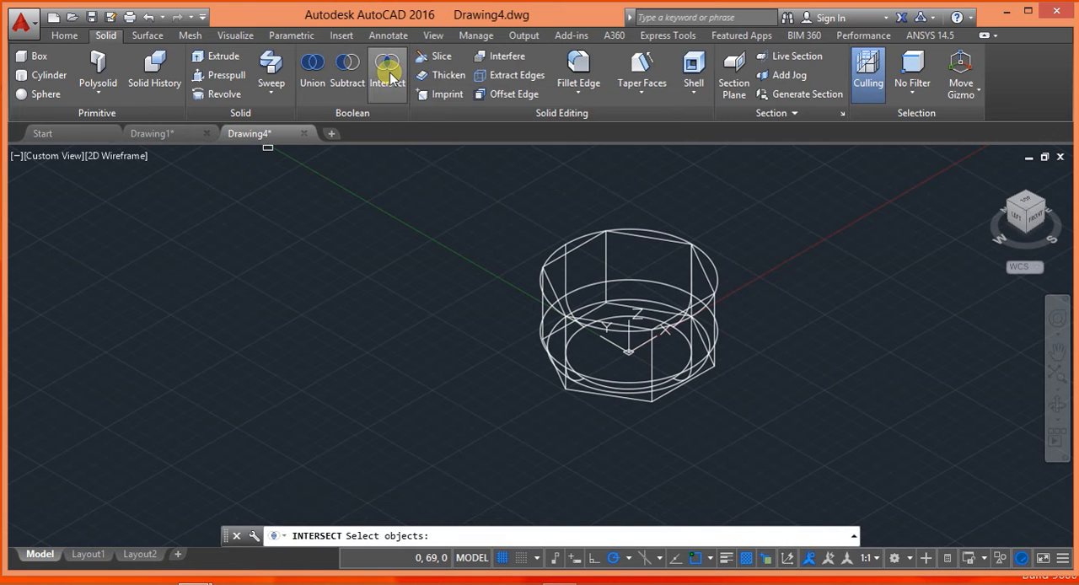
{"action": "left_click", "coordinate": [705, 270]}
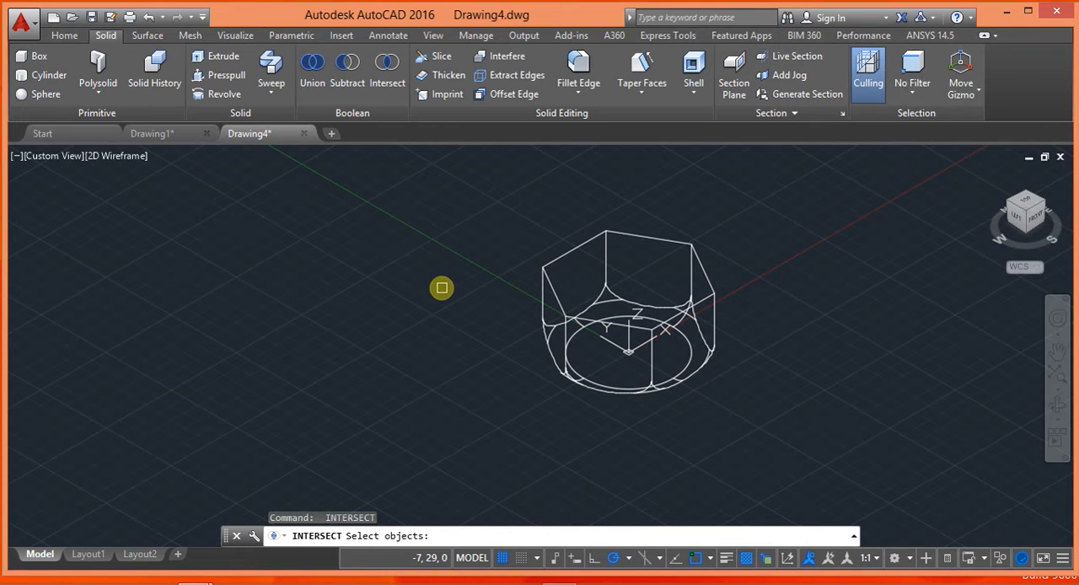
{"action": "key", "text": "Escape"}
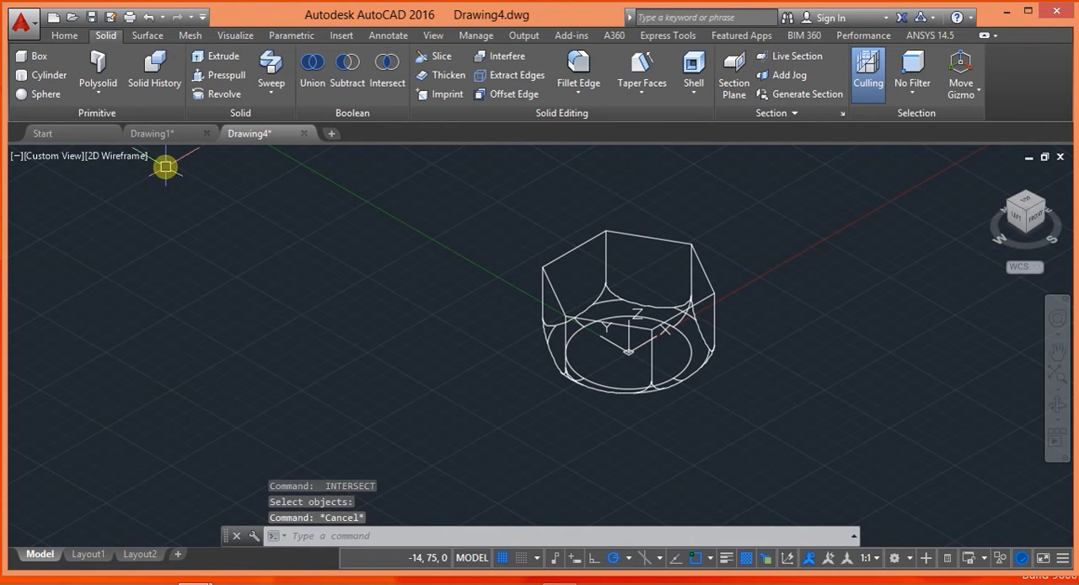
Step: Show the hex head in Realistic shading, then return to 2D Wireframe
{"action": "left_click", "coordinate": [114, 155]}
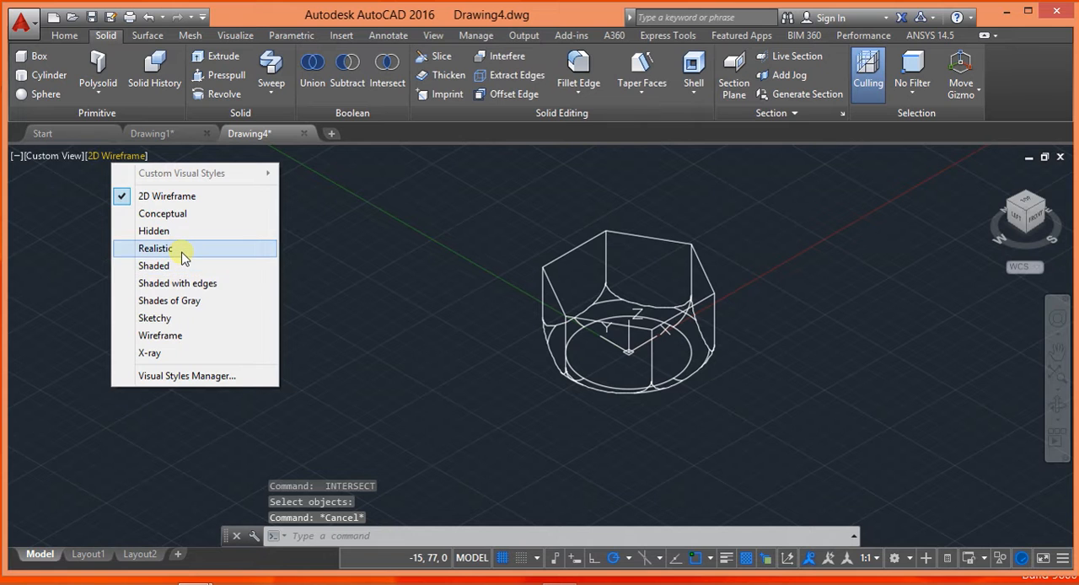
{"action": "left_click", "coordinate": [155, 248]}
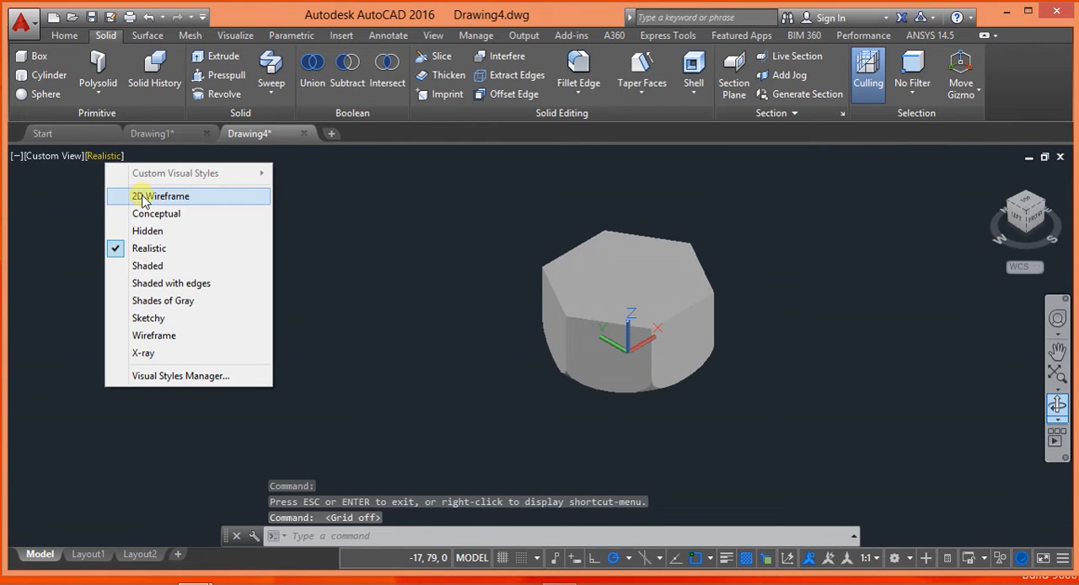
{"action": "left_click", "coordinate": [162, 196]}
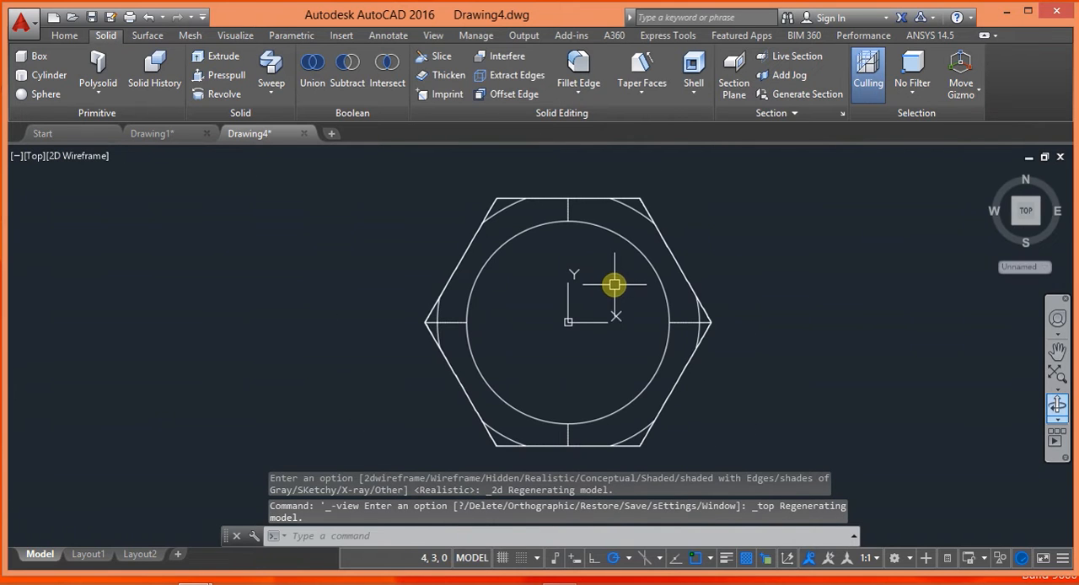
Step: Draw a radius-6 circle on the head, raise it 12 and extrude it 48 as the shank
{"action": "left_click", "coordinate": [64, 36]}
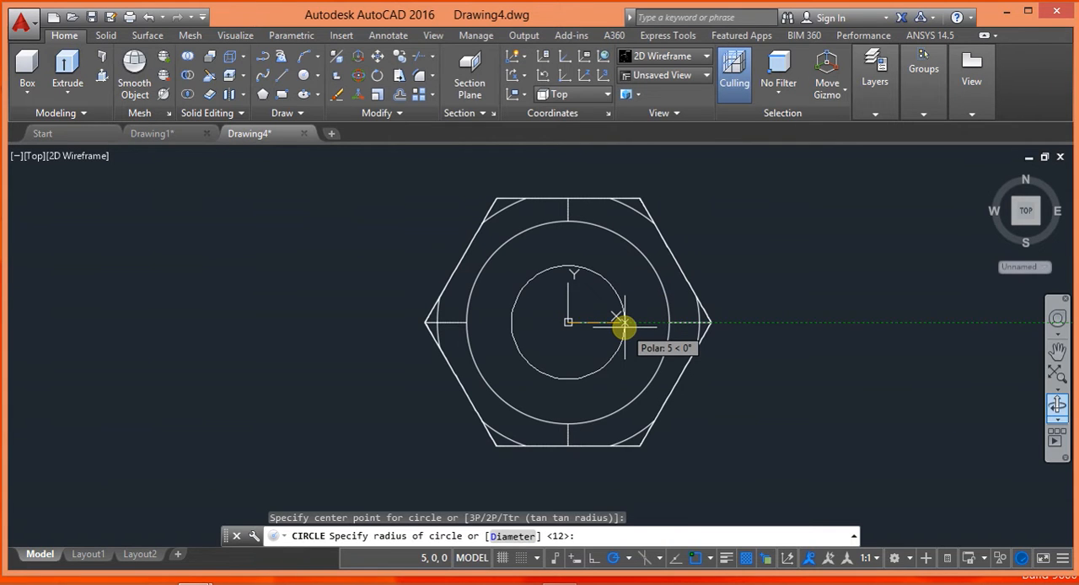
{"action": "type", "text": "6"}
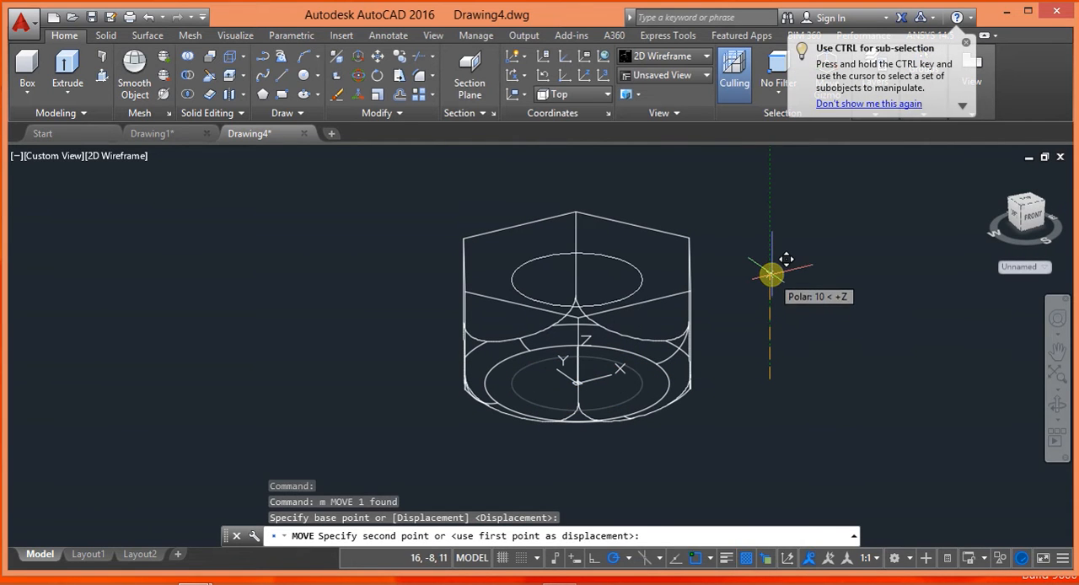
{"action": "type", "text": "12"}
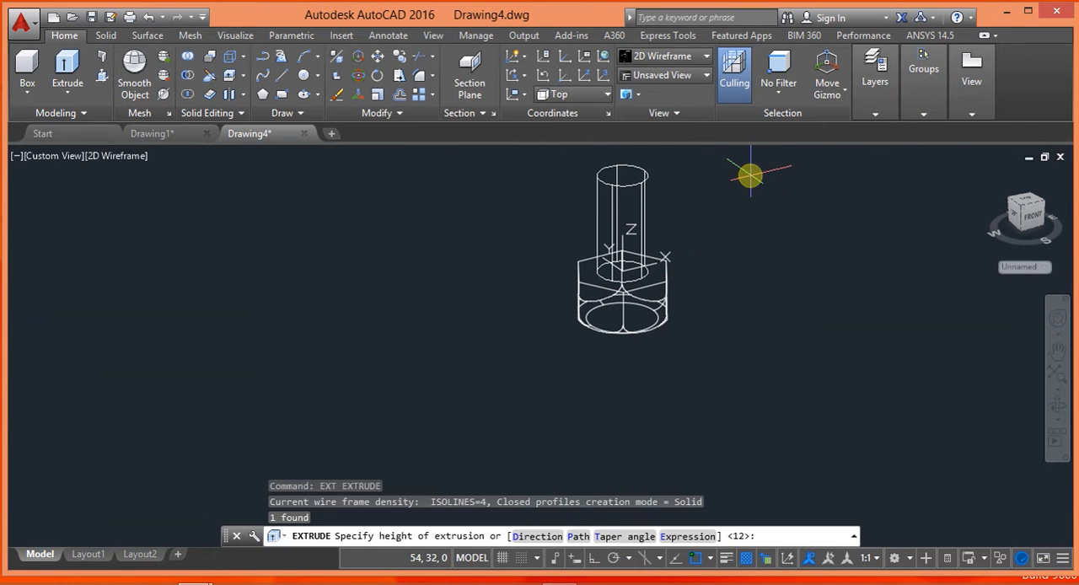
{"action": "type", "text": "48"}
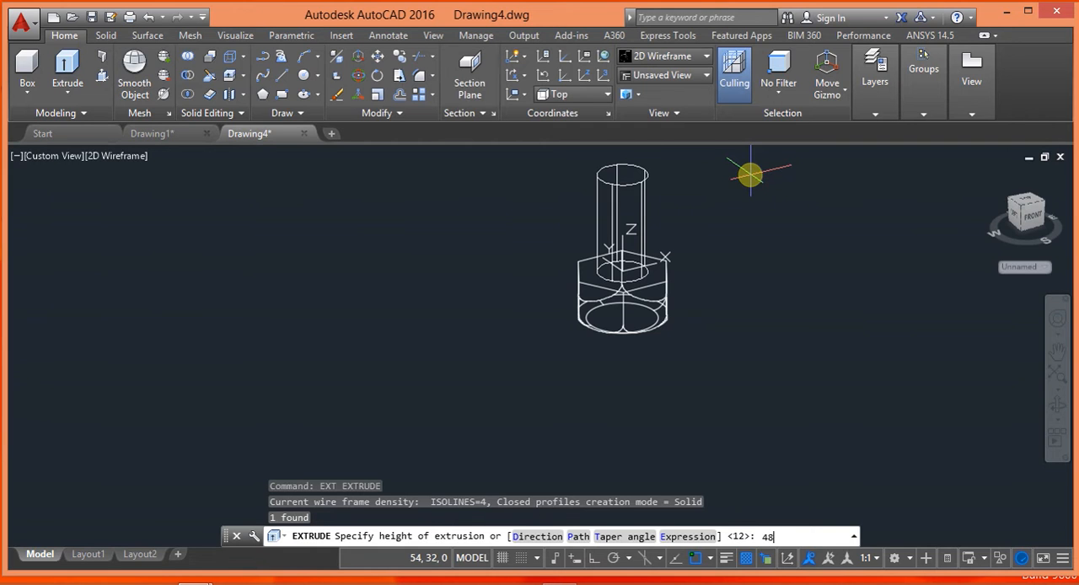
{"action": "key", "text": "enter"}
{"action": "type", "text": "r"}
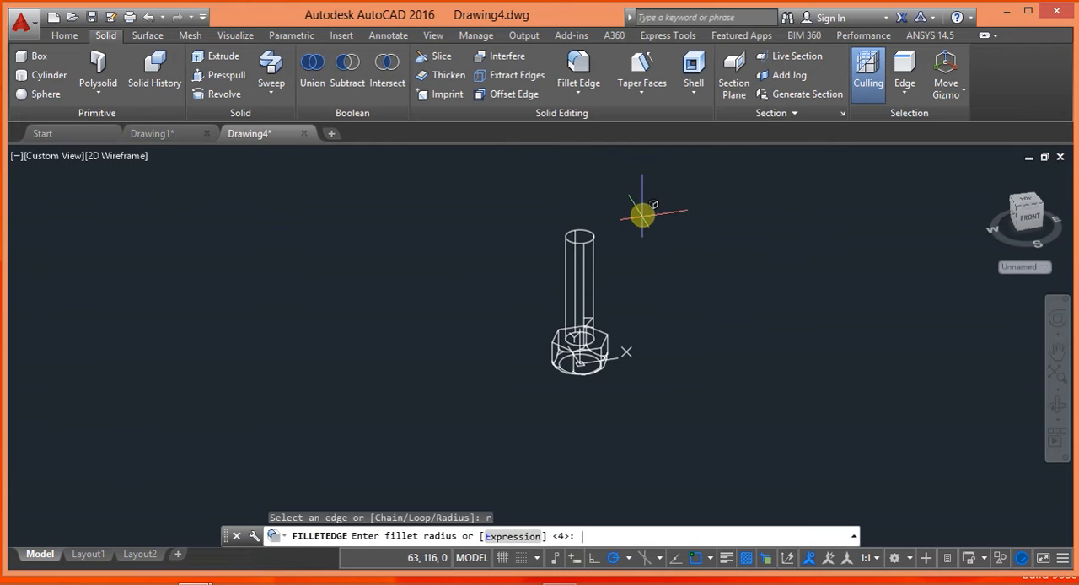
Step: Fillet the shank's top edge with radius 2
{"action": "type", "text": "2"}
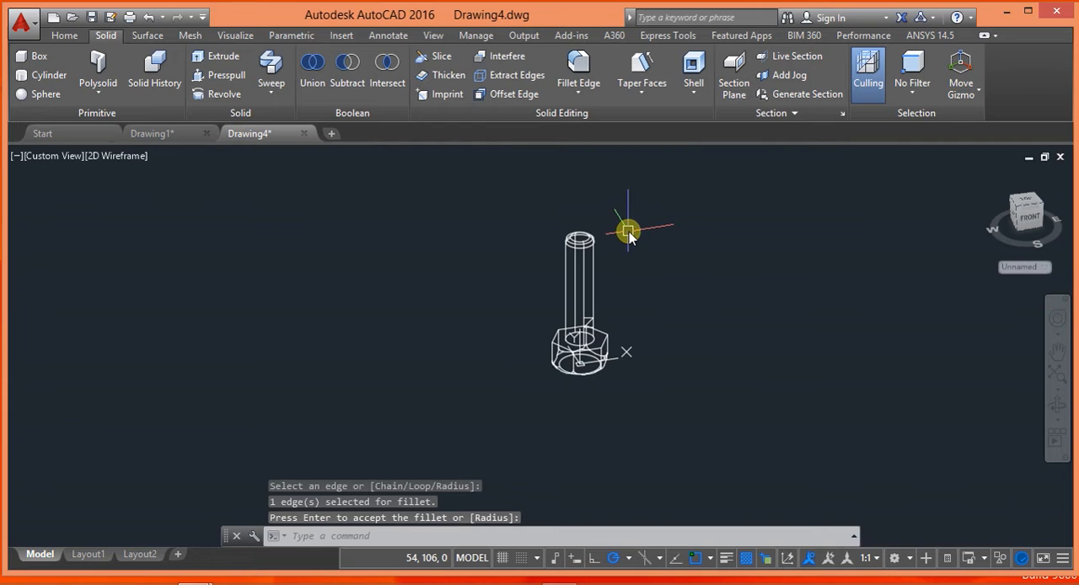
{"action": "mouse_move", "coordinate": [176, 165]}
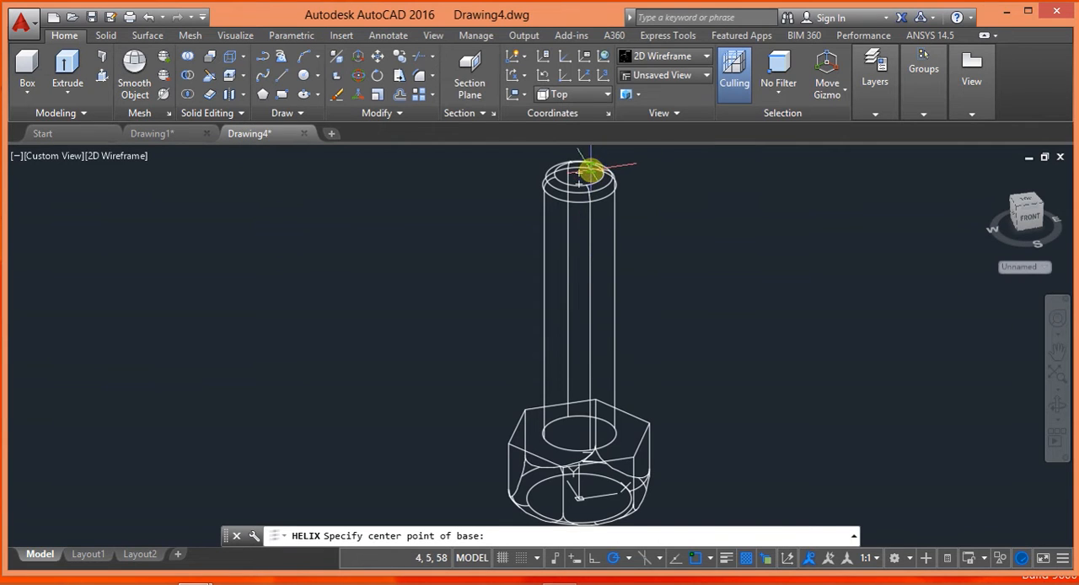
{"action": "mouse_move", "coordinate": [577, 177]}
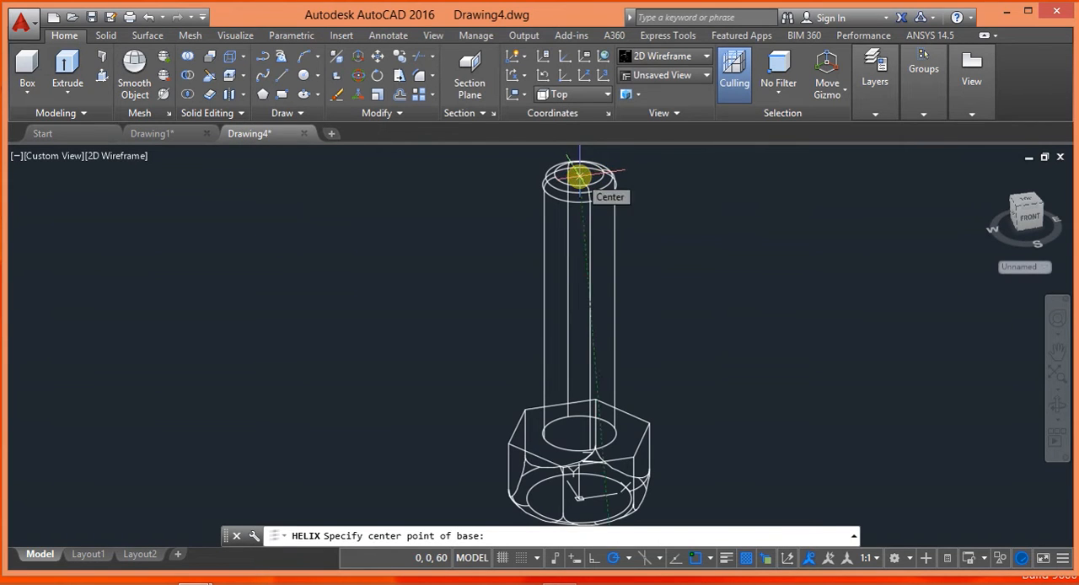
Step: Create a helix at the shank top centre, radius 6, 24 turns, height 50
{"action": "left_click", "coordinate": [580, 175]}
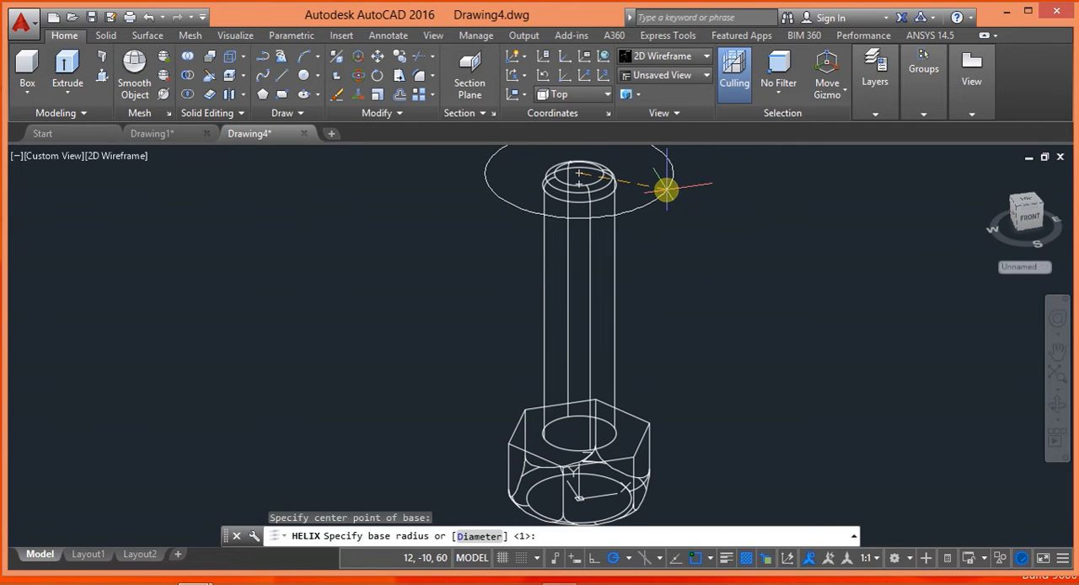
{"action": "mouse_move", "coordinate": [715, 206]}
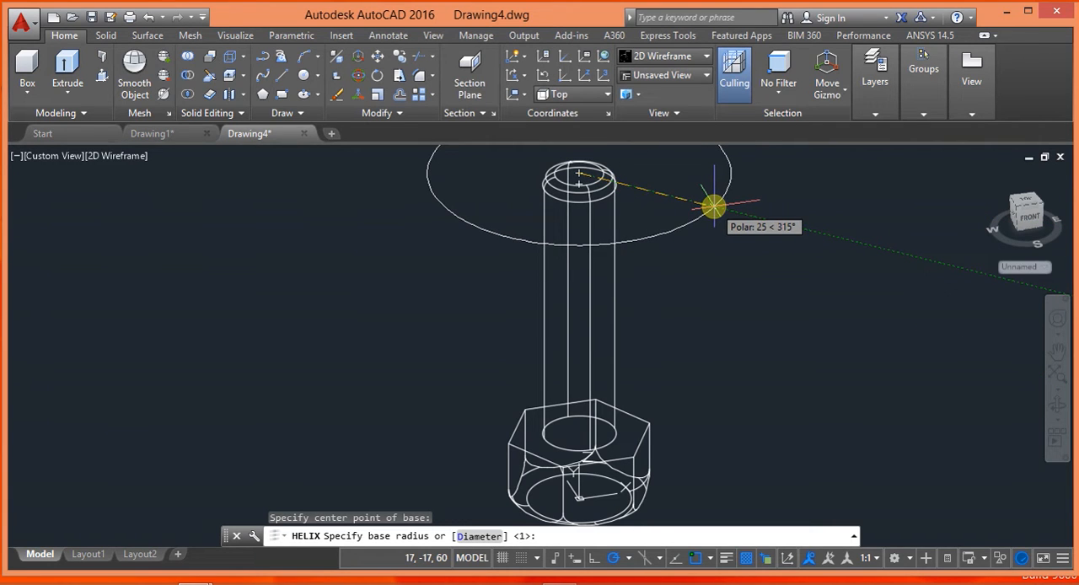
{"action": "mouse_move", "coordinate": [685, 390]}
{"action": "type", "text": "6"}
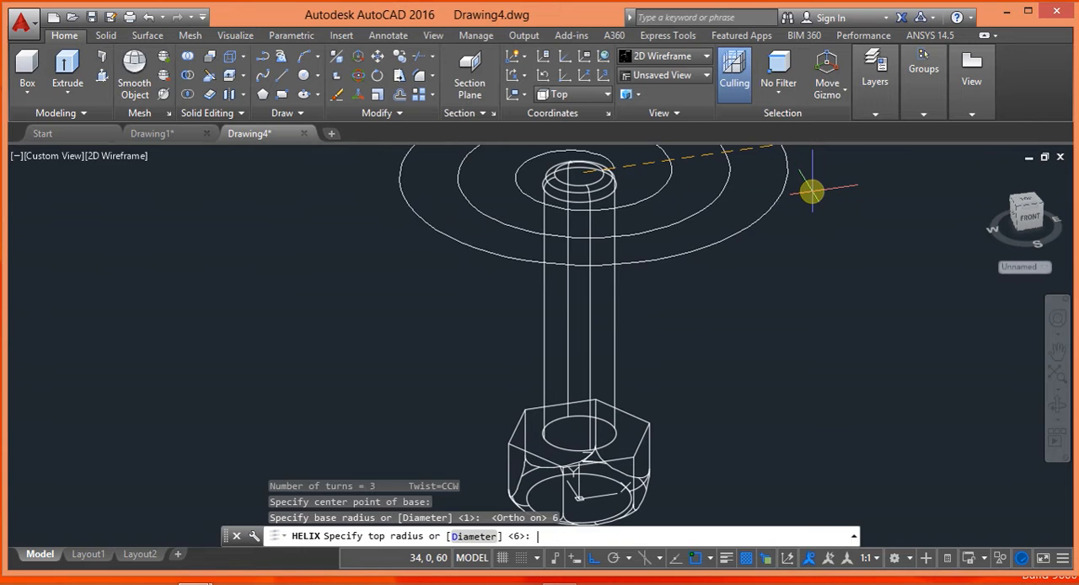
{"action": "mouse_move", "coordinate": [750, 243]}
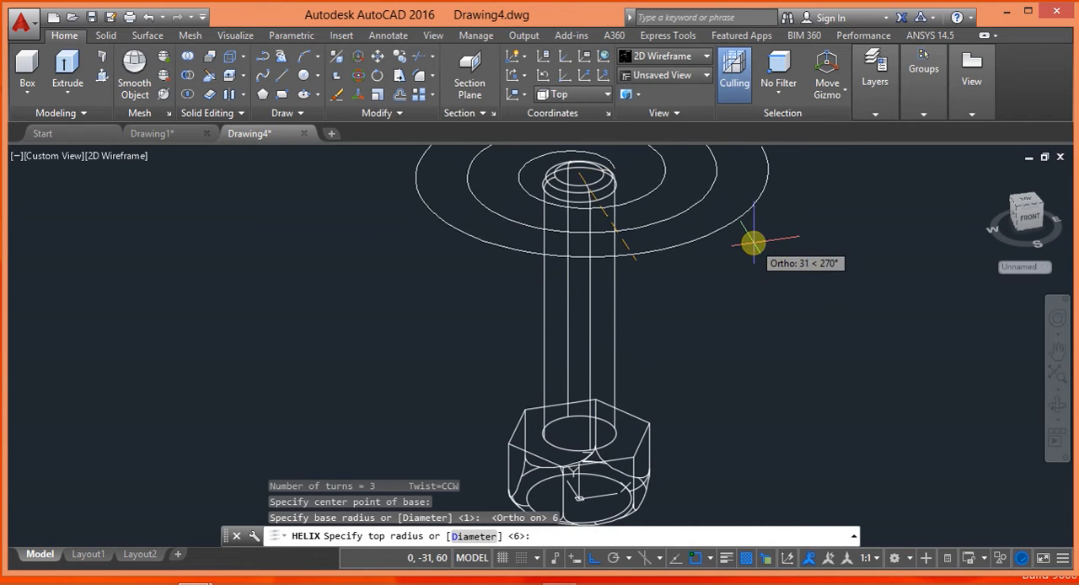
{"action": "type", "text": "6"}
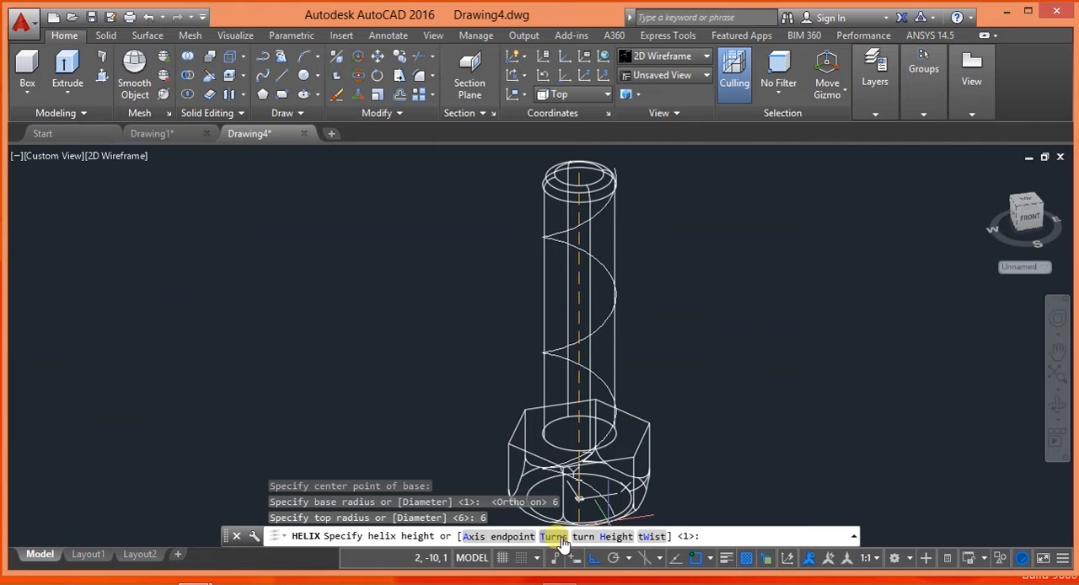
{"action": "left_click", "coordinate": [553, 536]}
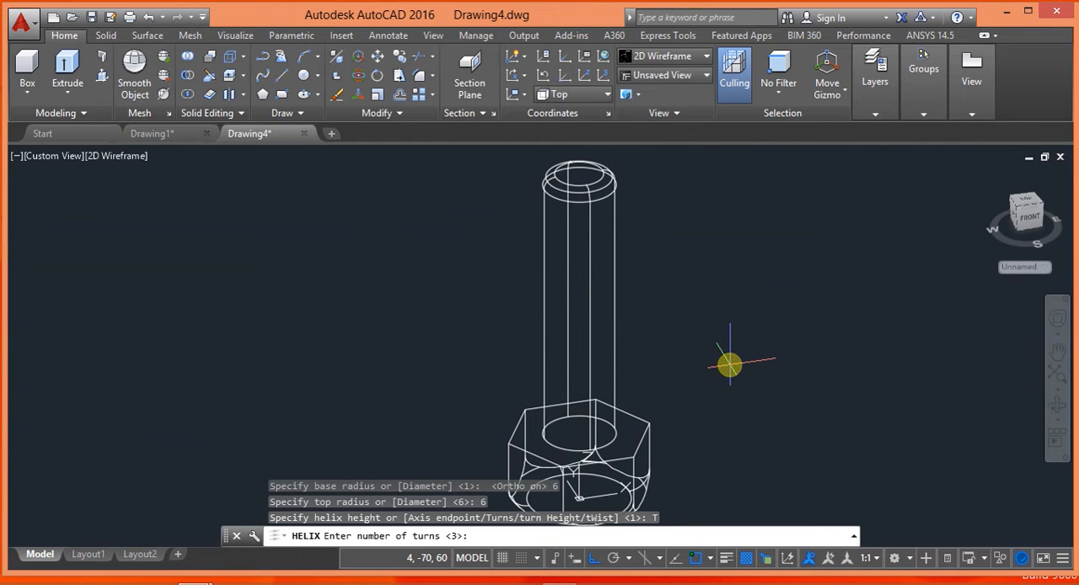
{"action": "type", "text": "24"}
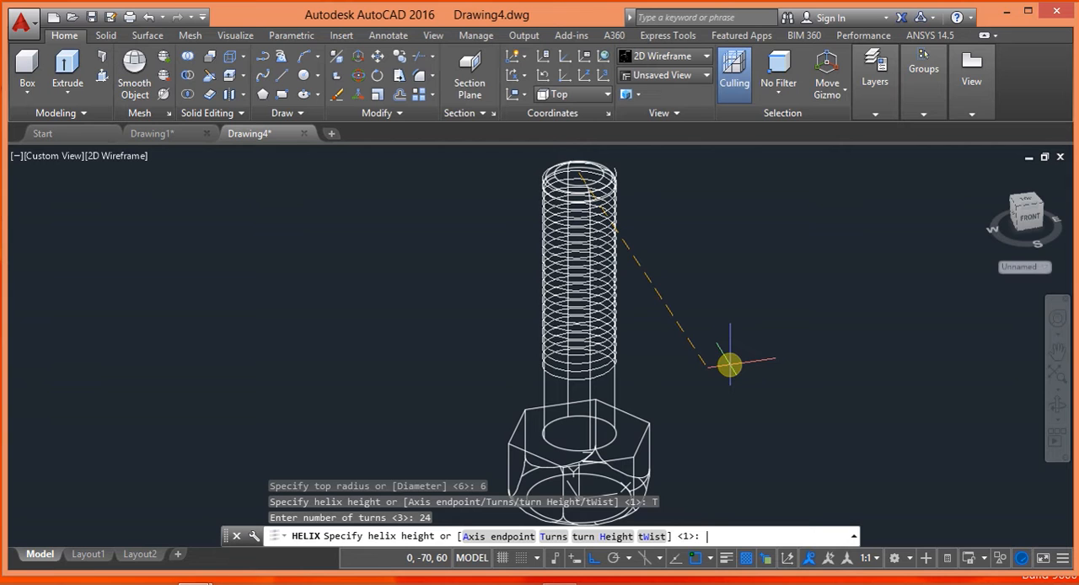
{"action": "mouse_move", "coordinate": [724, 373]}
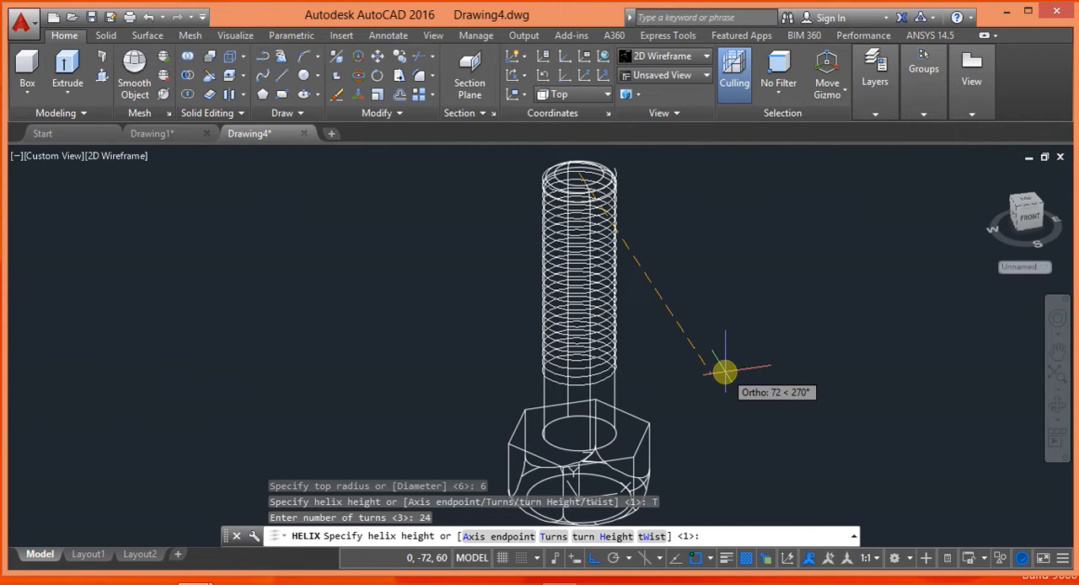
{"action": "mouse_move", "coordinate": [702, 402]}
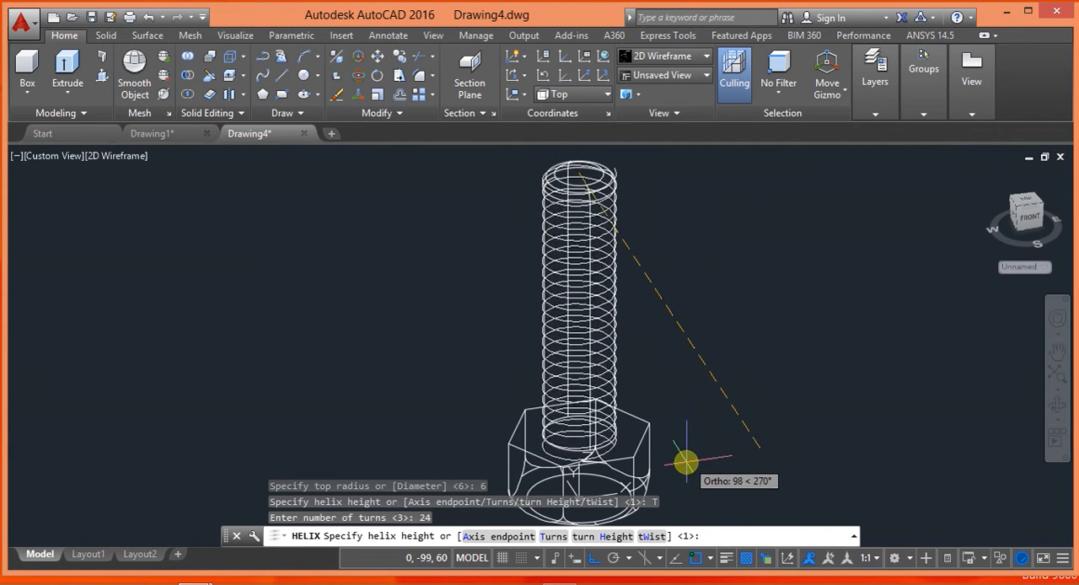
{"action": "mouse_move", "coordinate": [690, 442]}
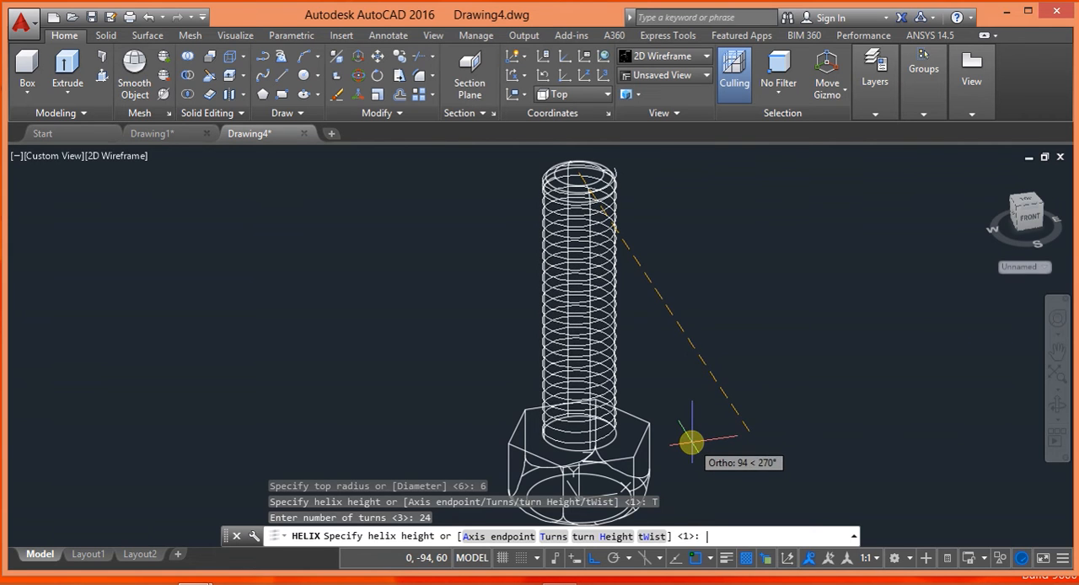
{"action": "type", "text": "50"}
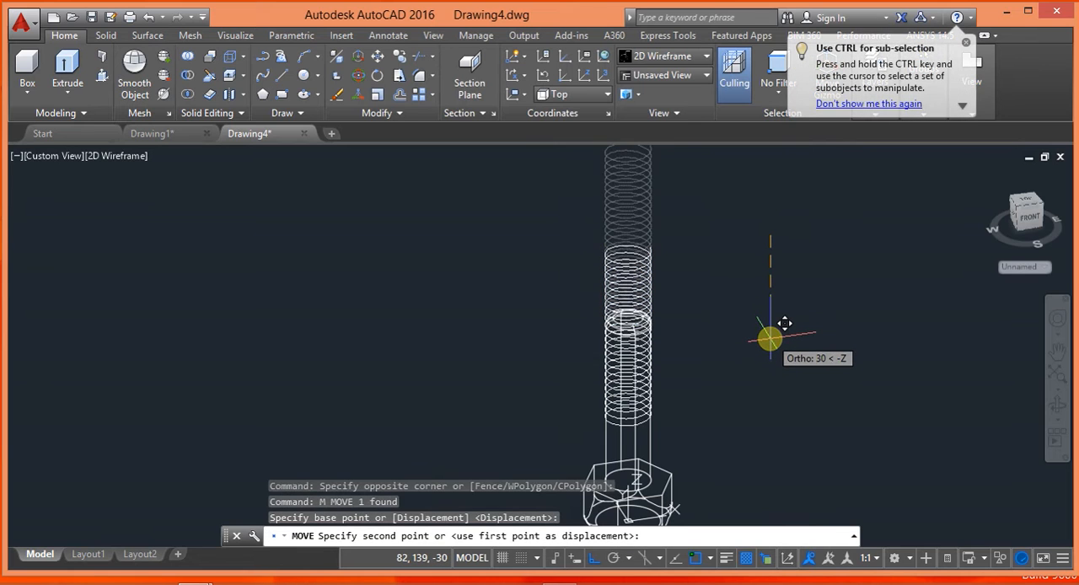
Step: Move the helix 50 units down along Z so it wraps the shank
{"action": "type", "text": "50"}
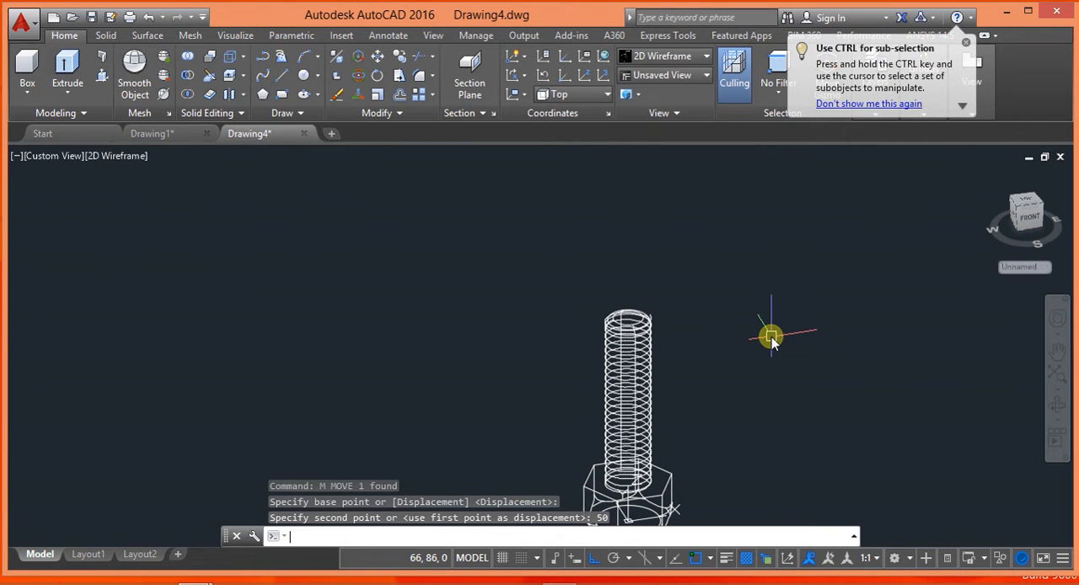
{"action": "left_click", "coordinate": [773, 337]}
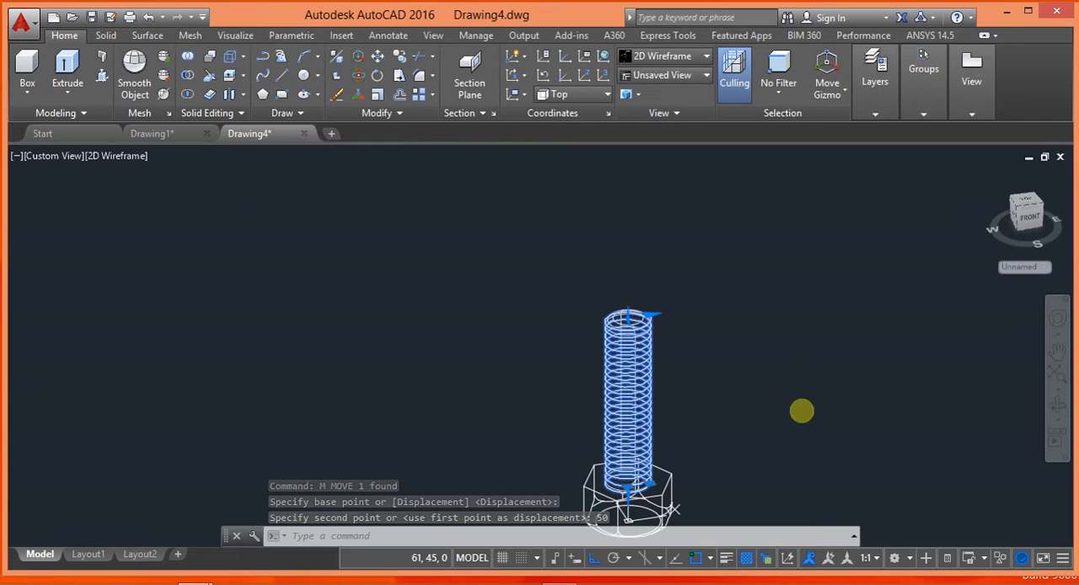
{"action": "type", "text": "1"}
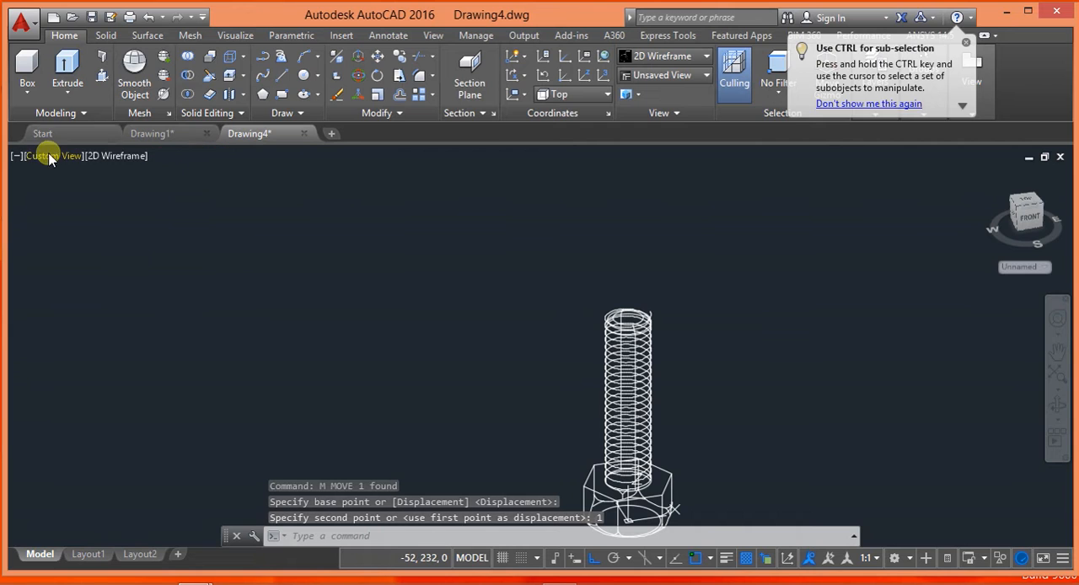
{"action": "left_click", "coordinate": [51, 155]}
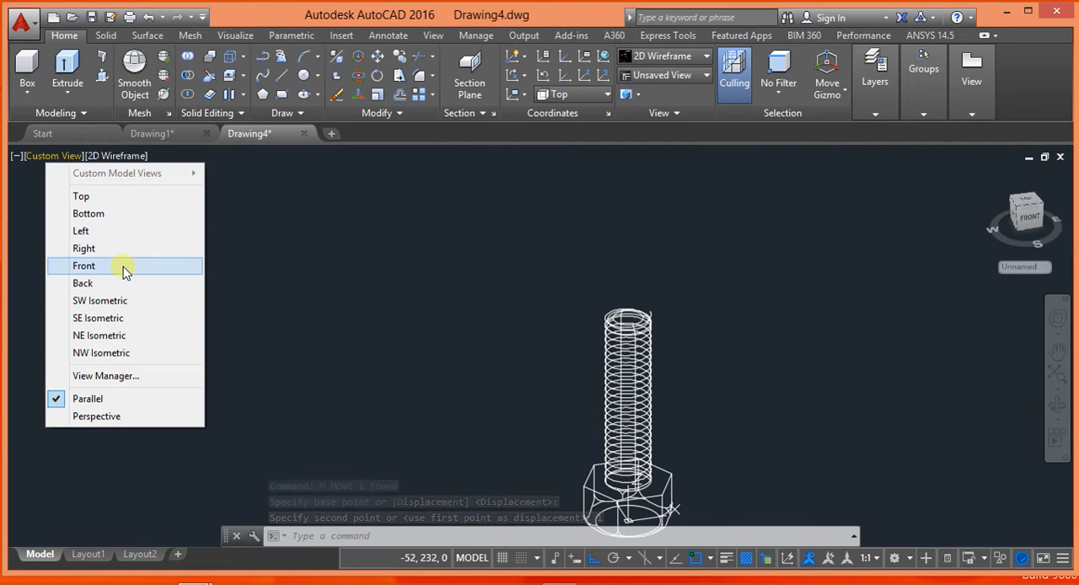
Step: In front view, draw a short vertical lead-out line and start a 3-sided thread profile at the helix end
{"action": "left_click", "coordinate": [84, 267]}
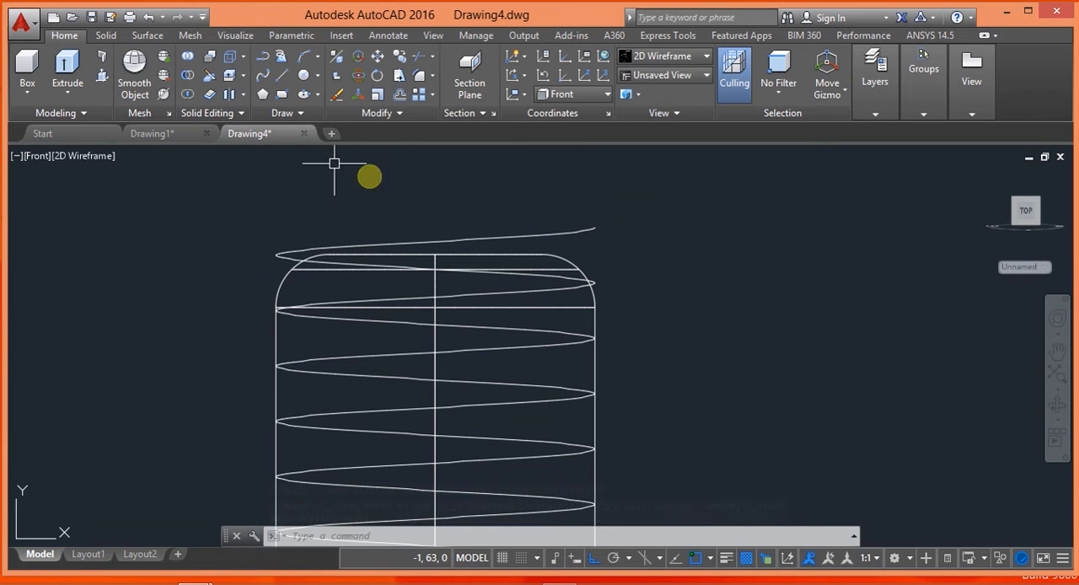
{"action": "mouse_move", "coordinate": [265, 95]}
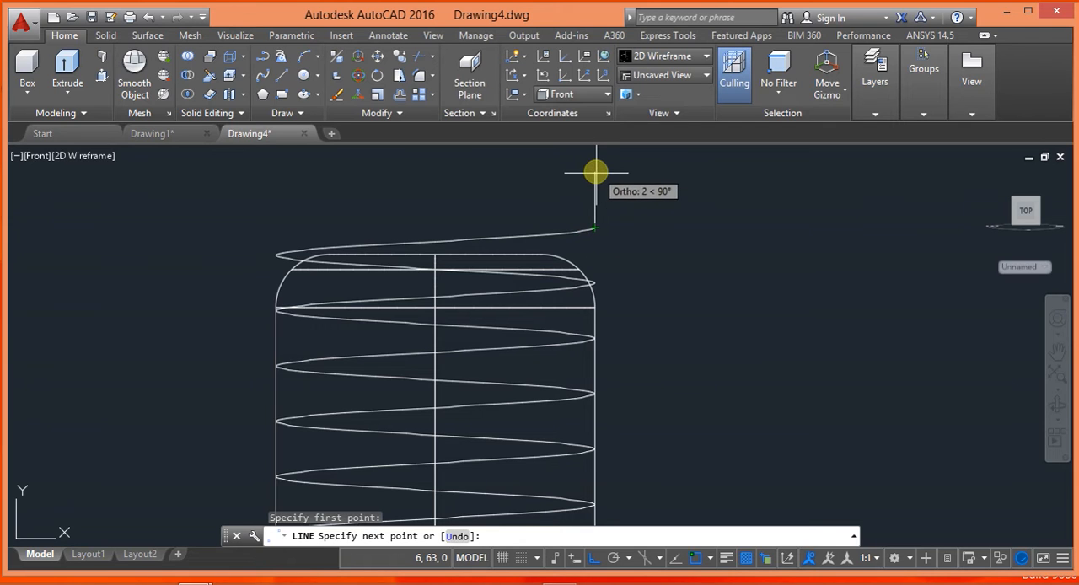
{"action": "mouse_move", "coordinate": [614, 179]}
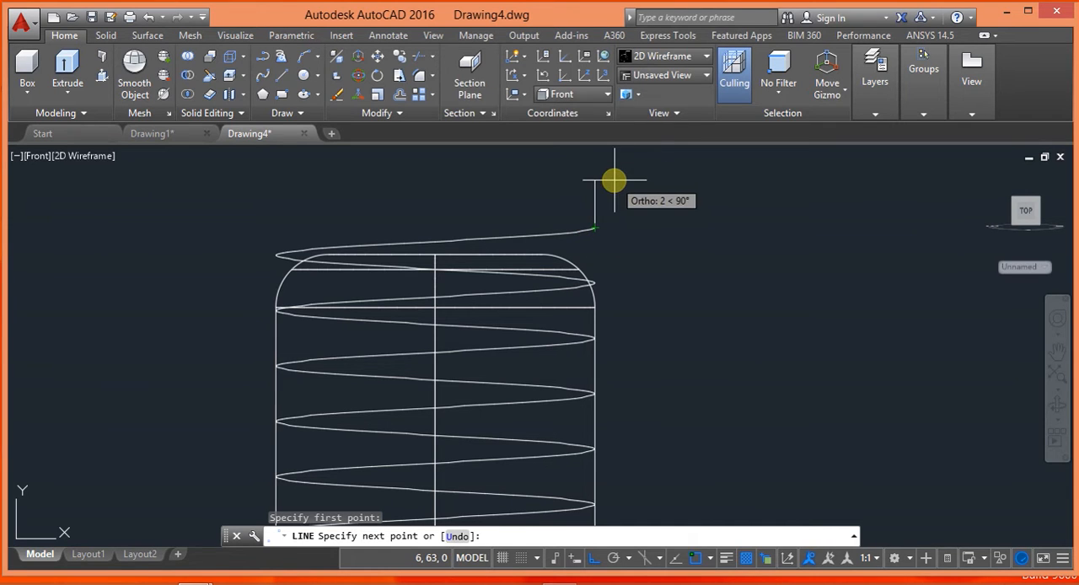
{"action": "type", "text": "1"}
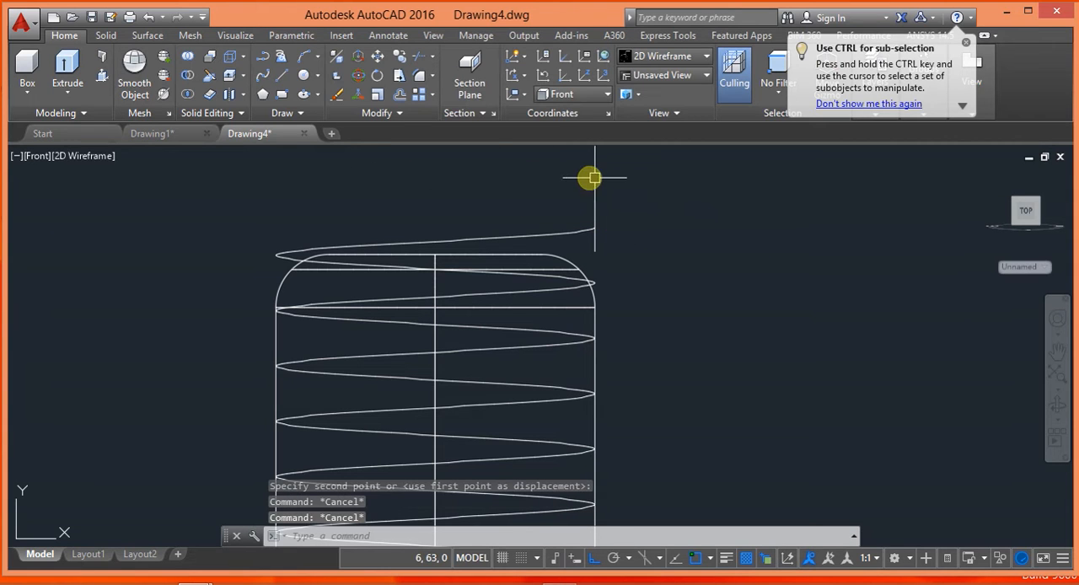
{"action": "type", "text": "p"}
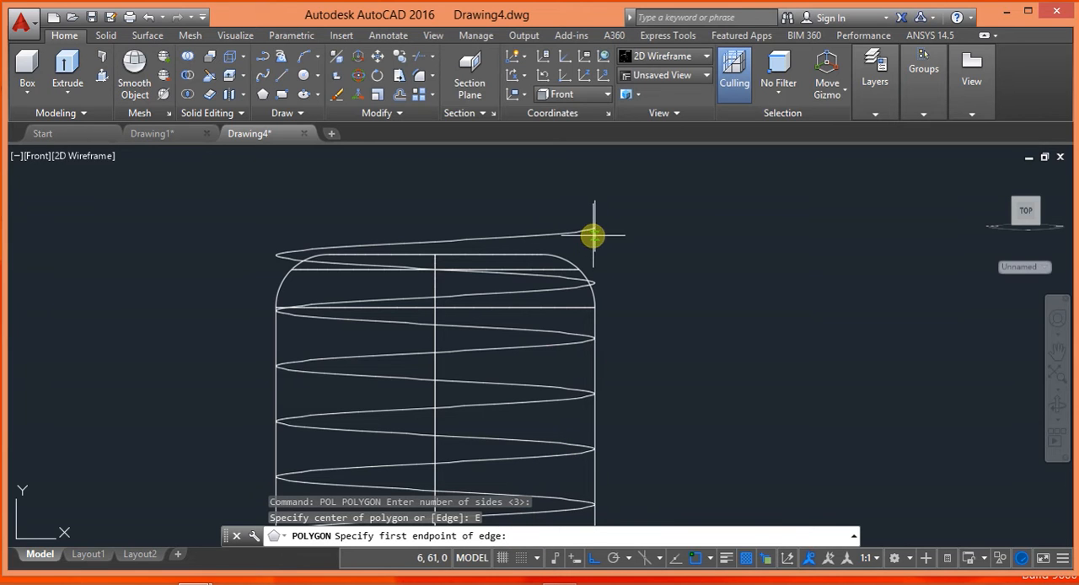
{"action": "left_click", "coordinate": [594, 236]}
{"action": "type", "text": "1"}
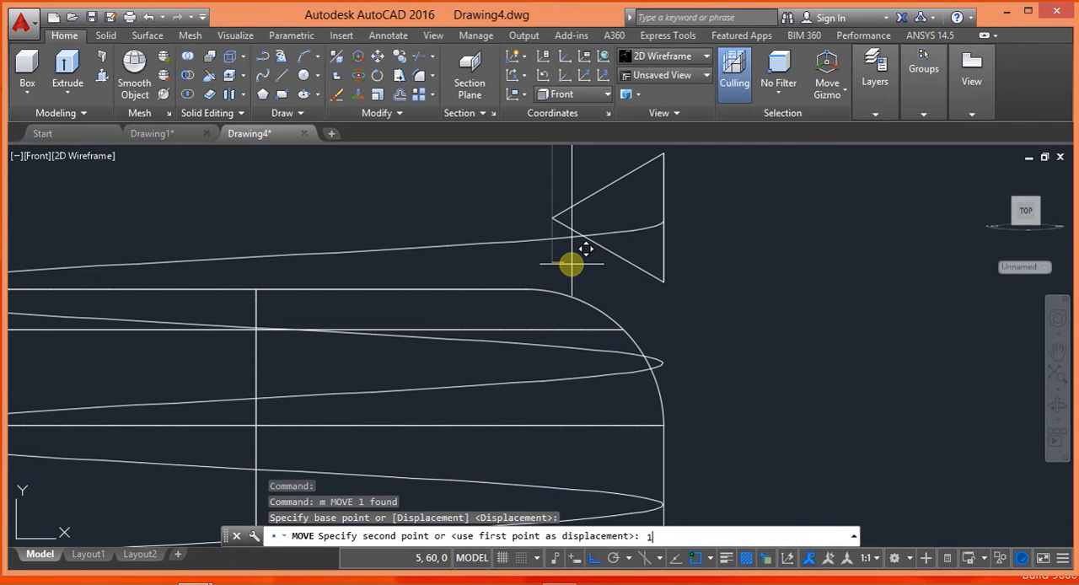
Step: Nudge the triangular thread profile by .15 and .1 onto the end of the helix path
{"action": "type", "text": ".15"}
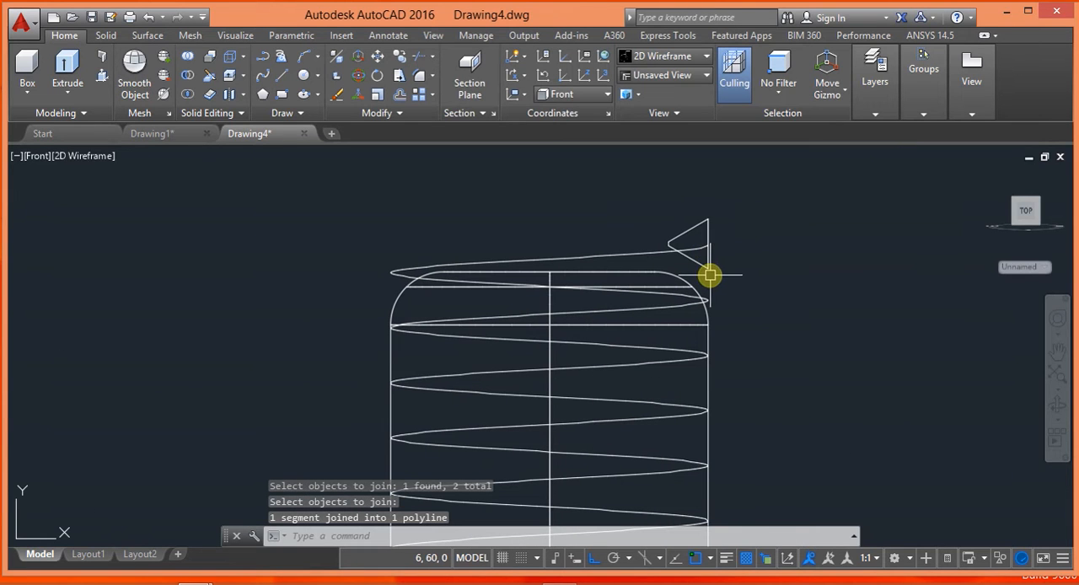
{"action": "left_click", "coordinate": [712, 277]}
{"action": "type", "text": "m"}
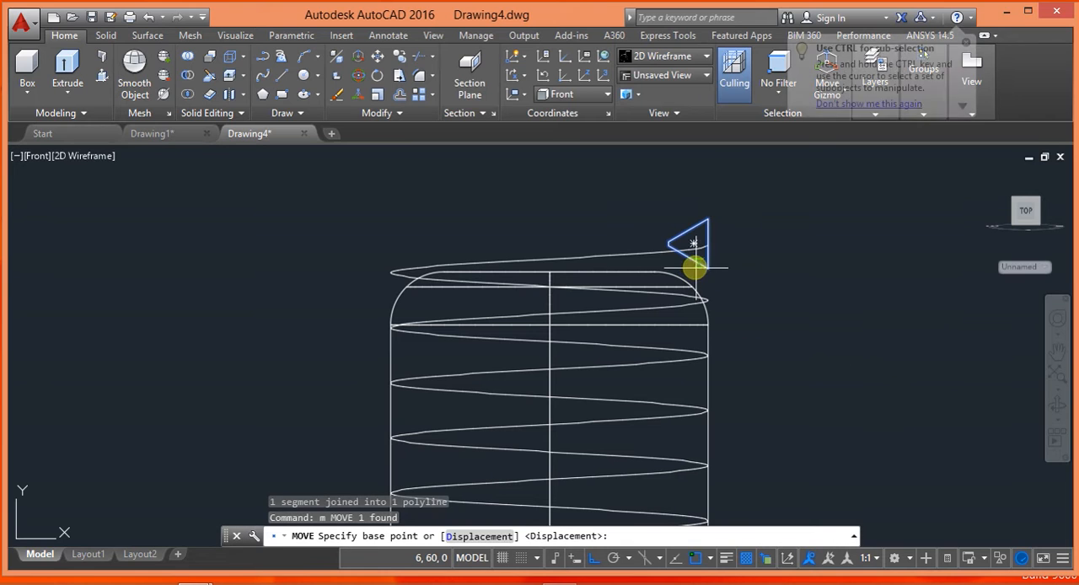
{"action": "left_click", "coordinate": [695, 268]}
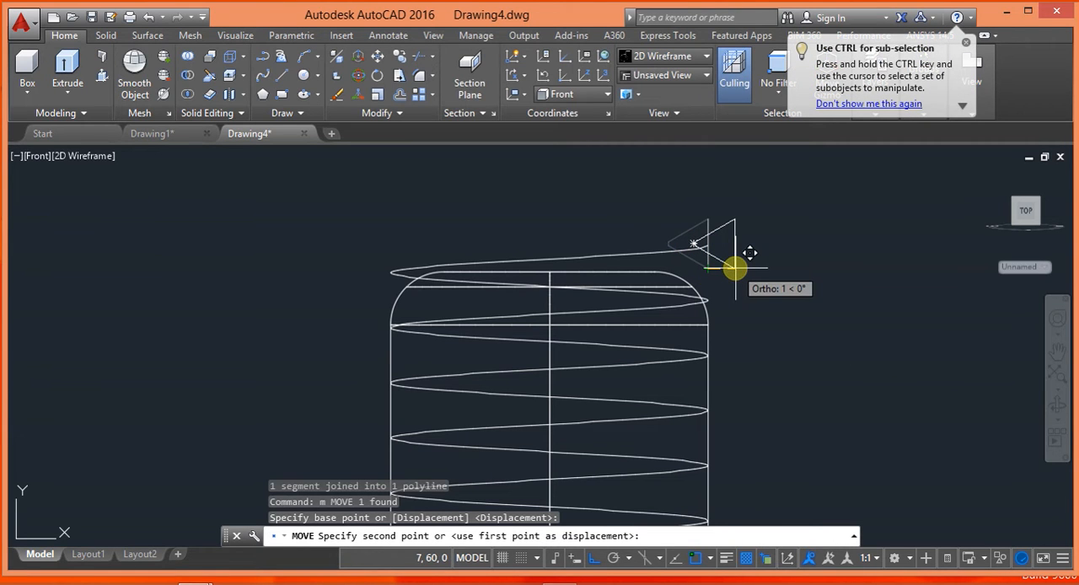
{"action": "type", "text": ".1"}
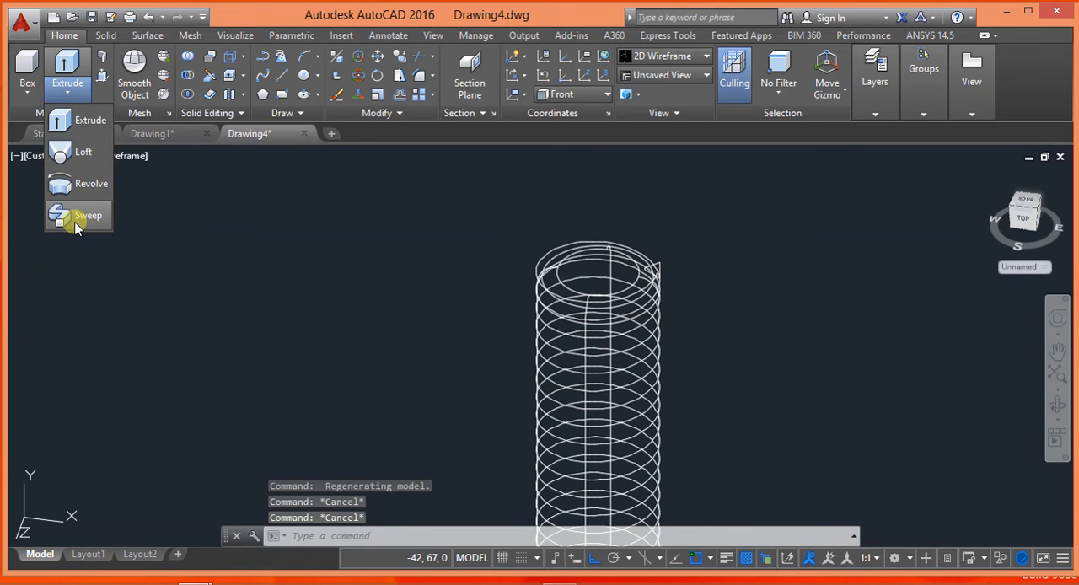
Step: Sweep the triangular profile along the helix to form the thread solid around the shank
{"action": "left_click", "coordinate": [88, 216]}
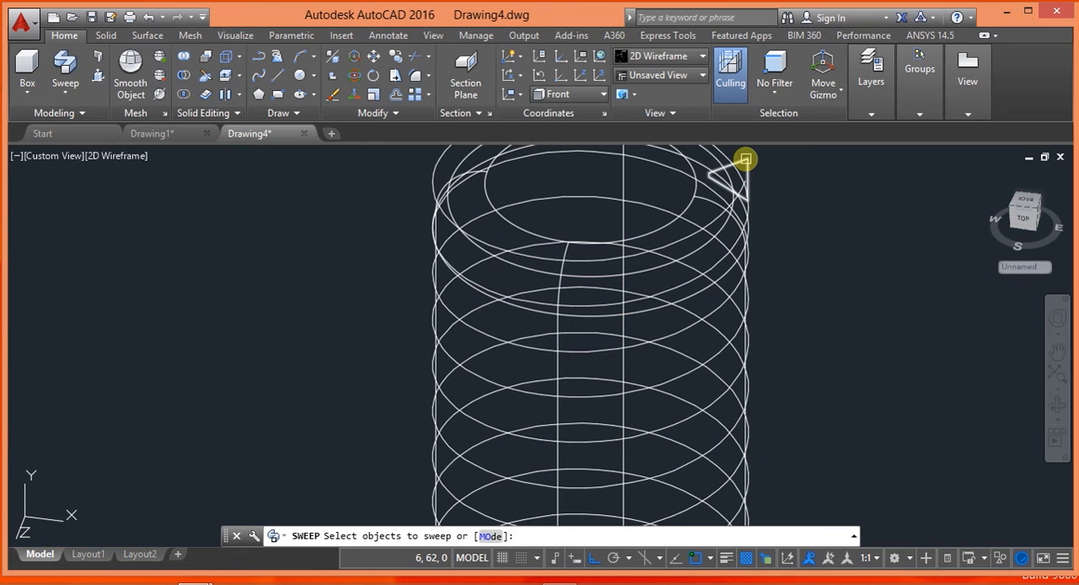
{"action": "left_click", "coordinate": [732, 182]}
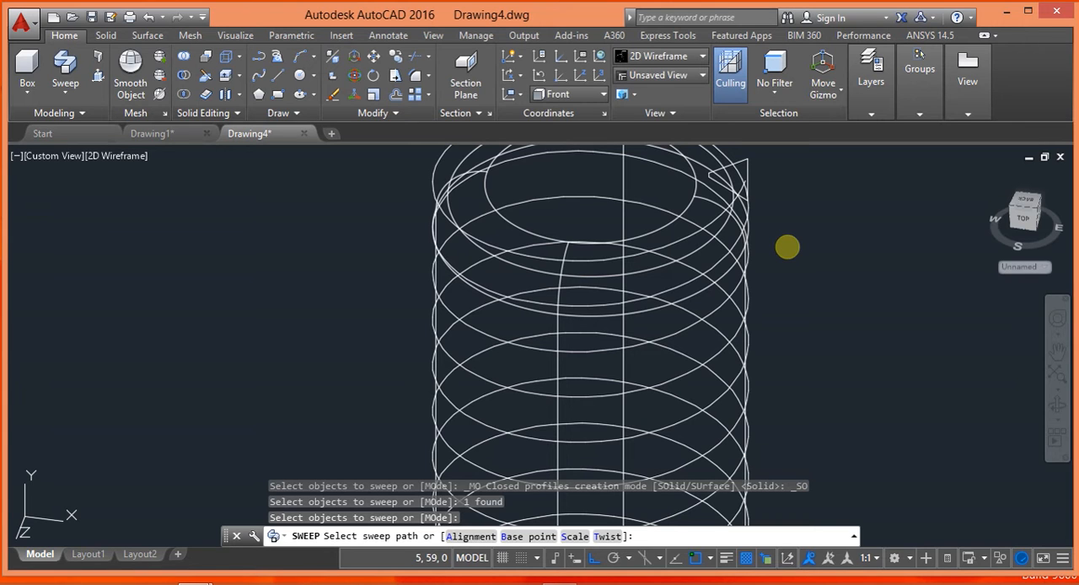
{"action": "mouse_move", "coordinate": [779, 252]}
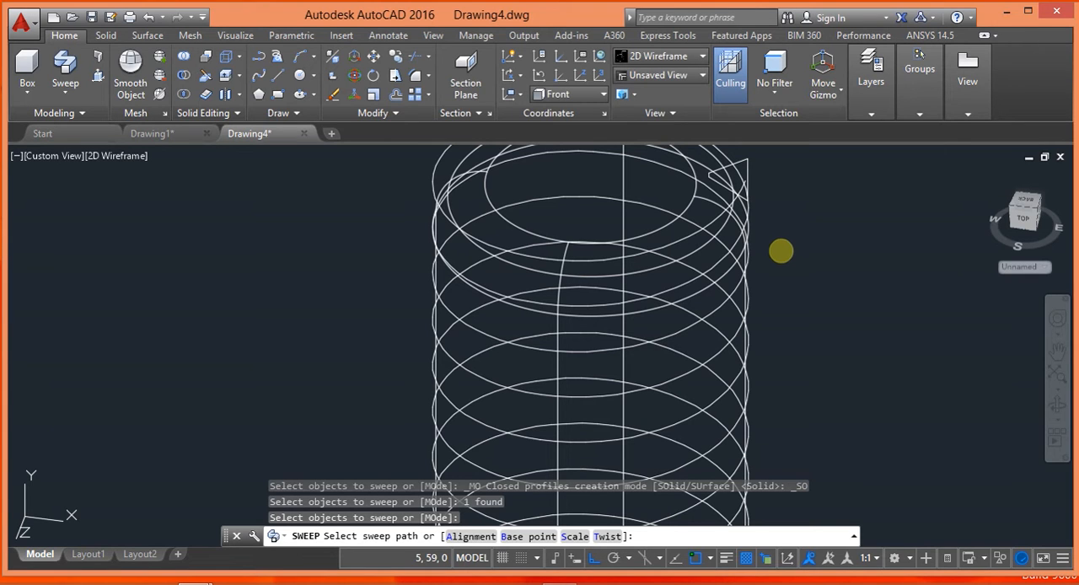
{"action": "mouse_move", "coordinate": [781, 231]}
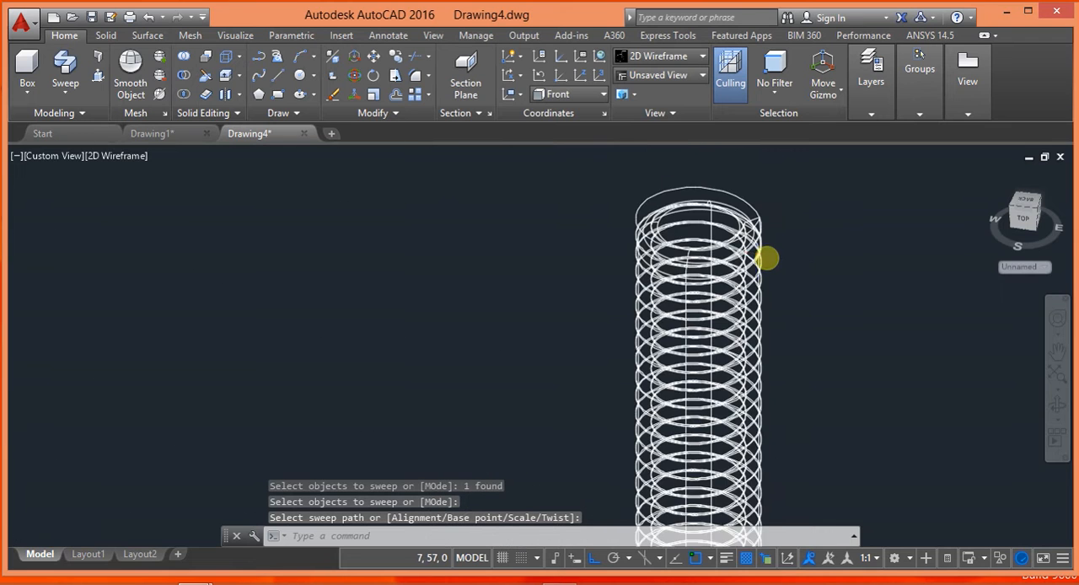
{"action": "left_click", "coordinate": [115, 155]}
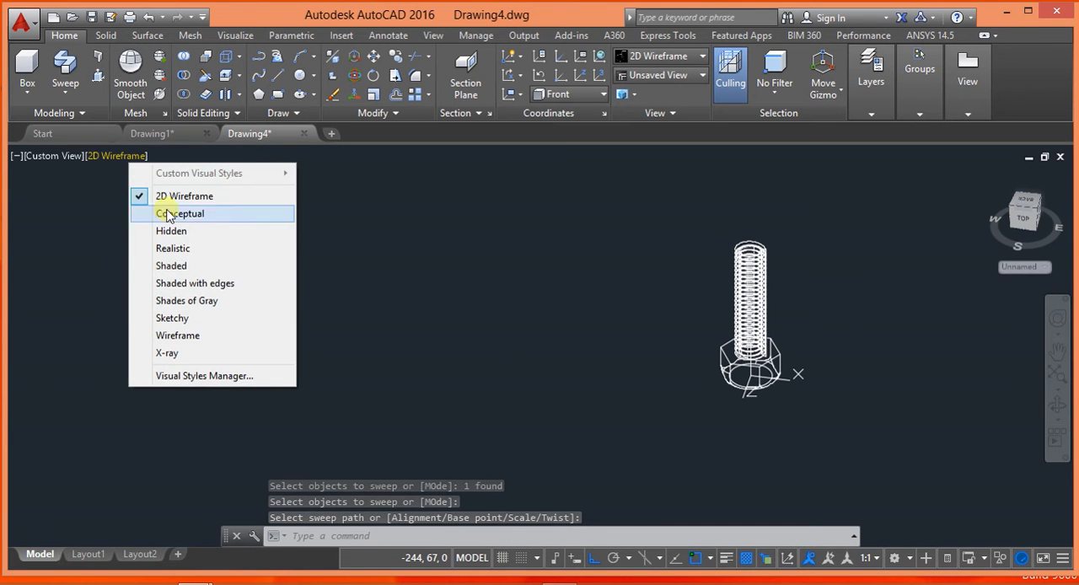
Step: Shade the model and subtract the swept thread solid from the shank cylinder
{"action": "left_click", "coordinate": [172, 248]}
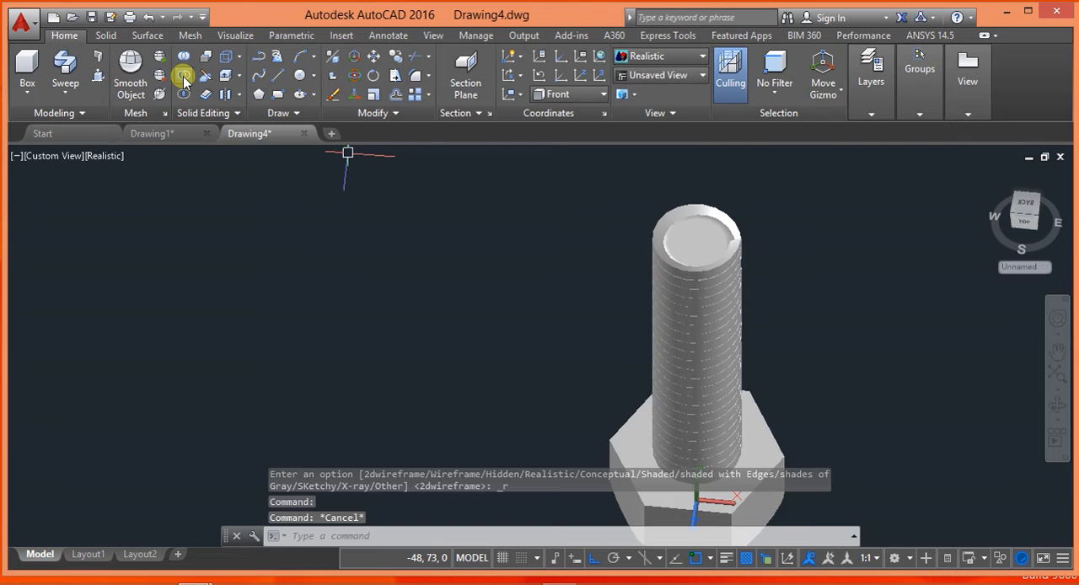
{"action": "left_click", "coordinate": [702, 244]}
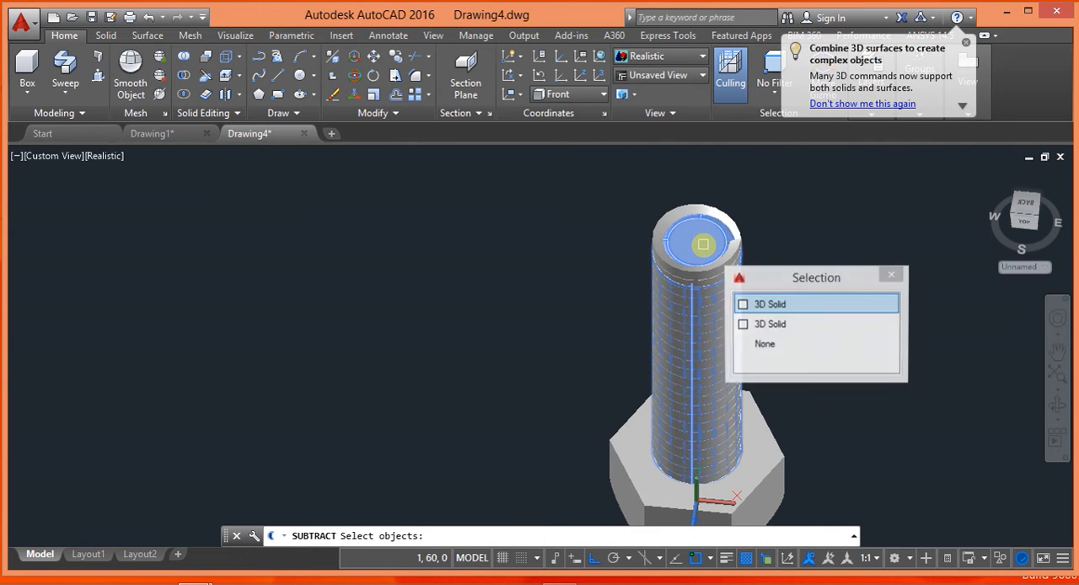
{"action": "left_click", "coordinate": [769, 303]}
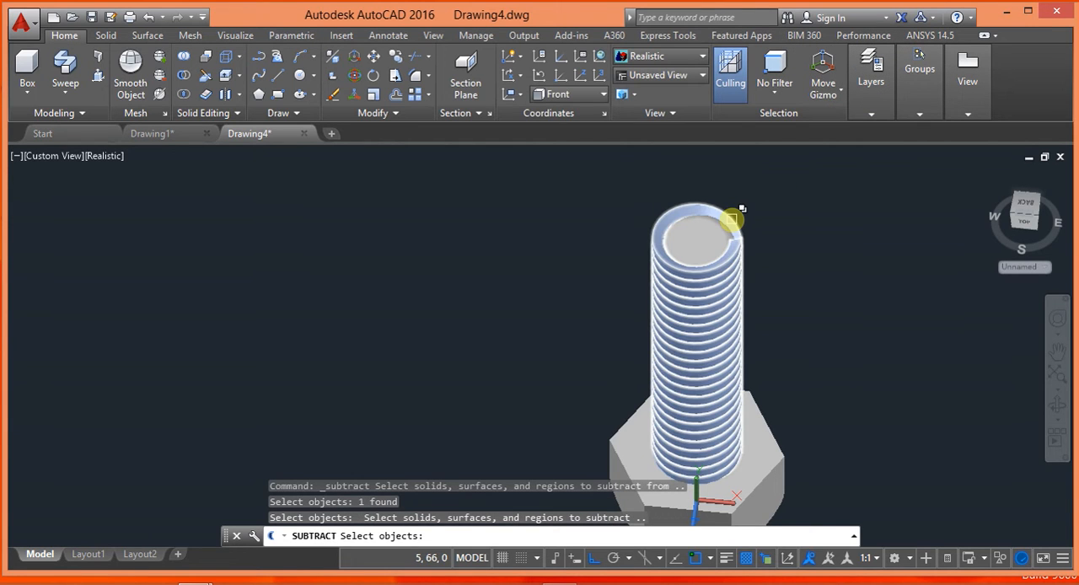
{"action": "left_click", "coordinate": [709, 222]}
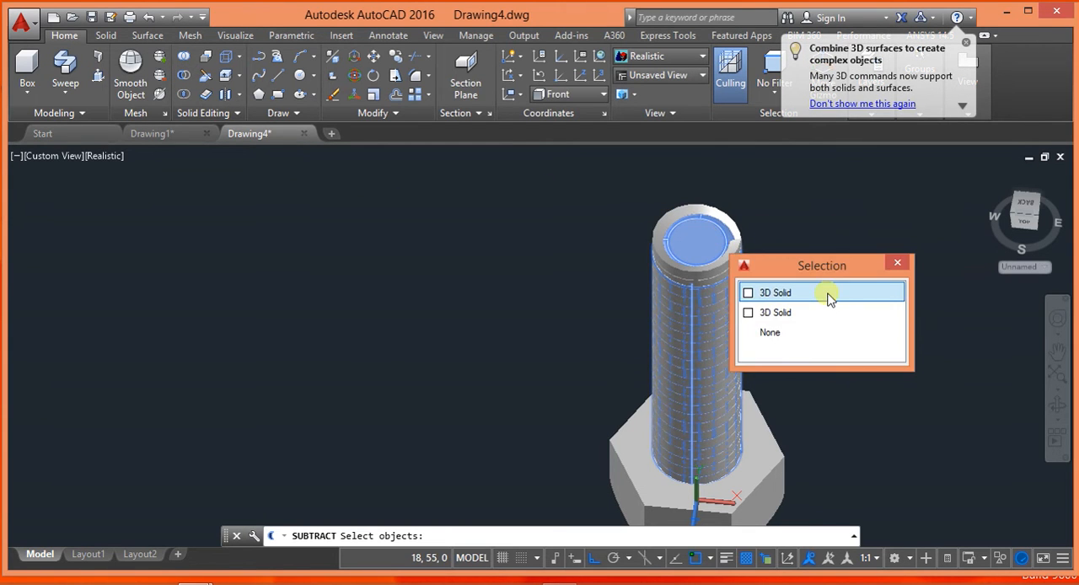
{"action": "left_click", "coordinate": [776, 293]}
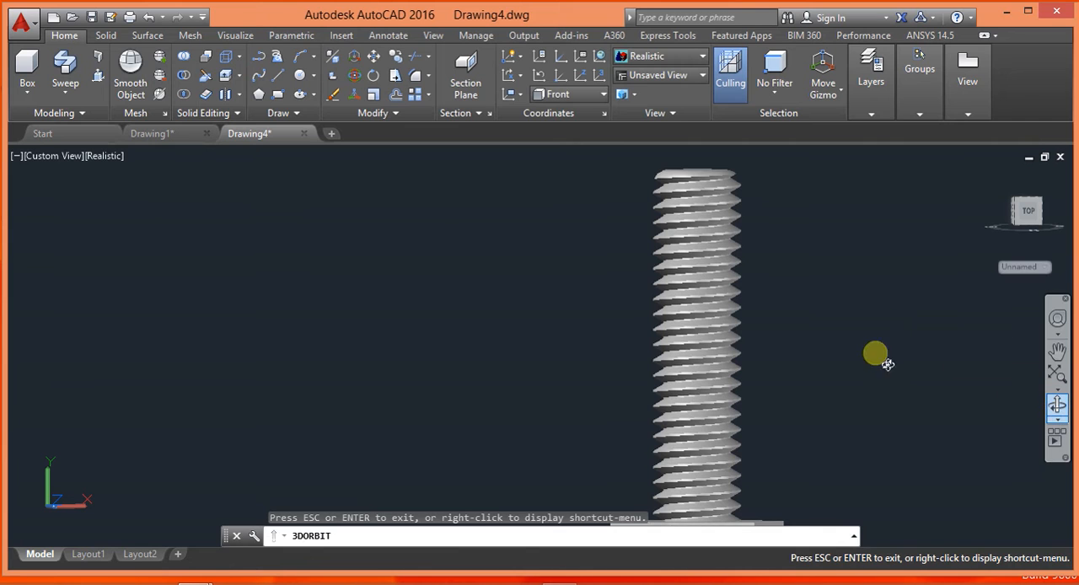
Step: Orbit the threaded bolt to view it side-on with its hex head
{"action": "left_click_drag", "start_coordinate": [874, 354], "coordinate": [685, 499]}
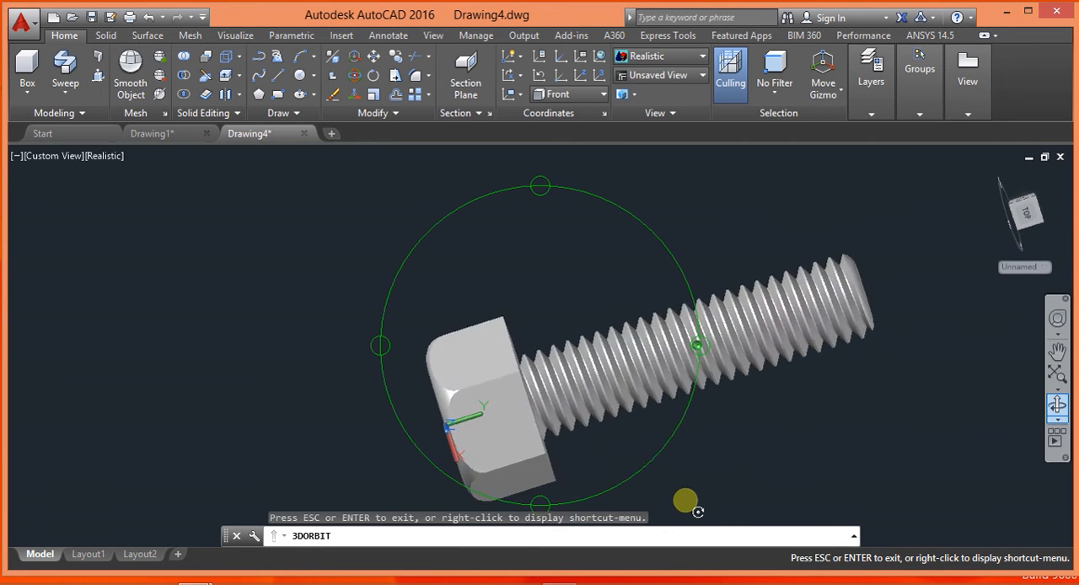
{"action": "key", "text": "Escape"}
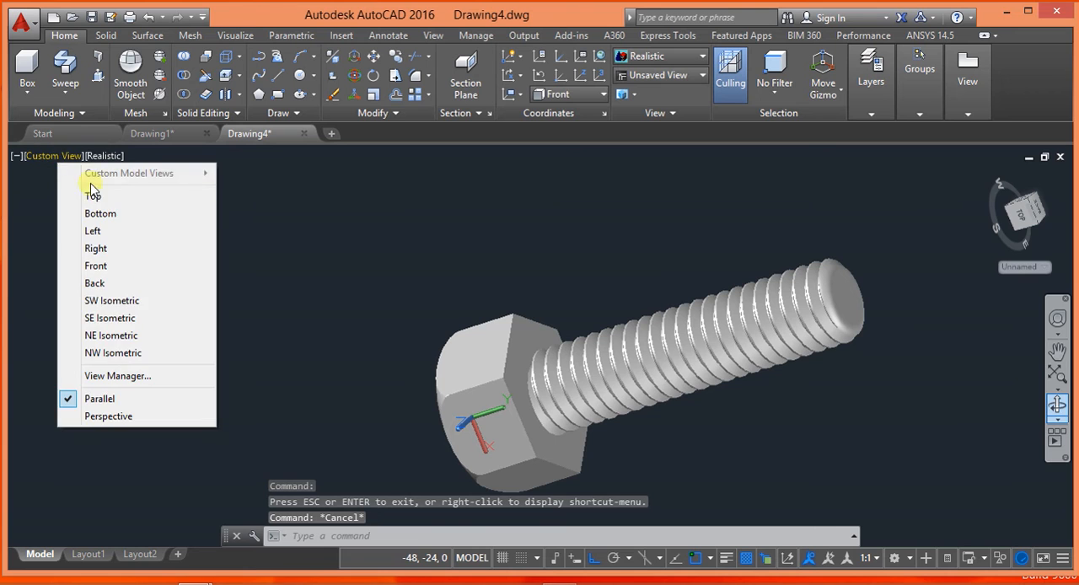
Step: From Top view in wireframe, draw a 6-sided polygon and radius-12 circle centred on the shank for the nut
{"action": "left_click", "coordinate": [91, 196]}
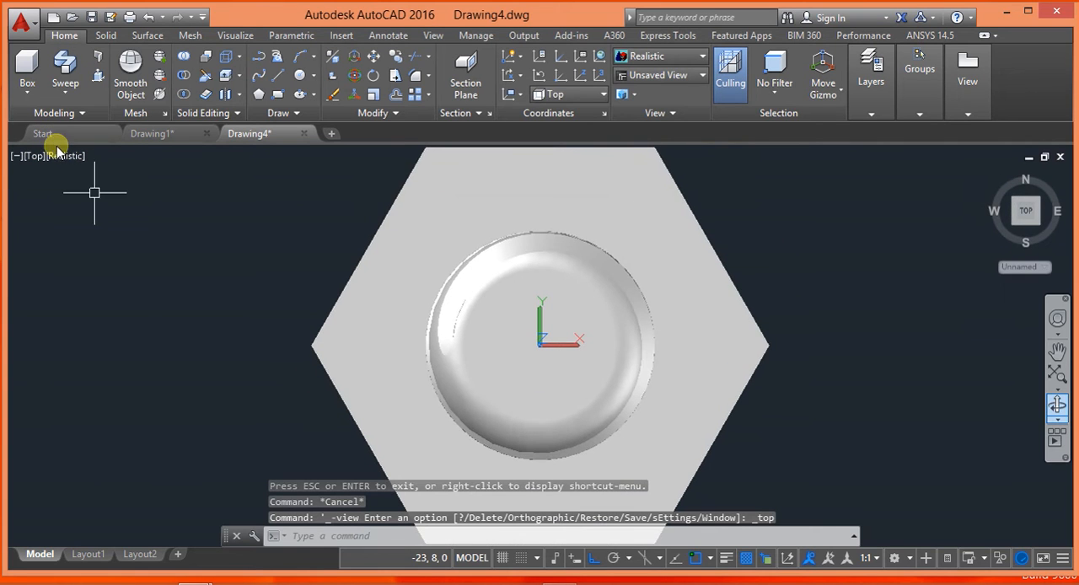
{"action": "left_click", "coordinate": [658, 56]}
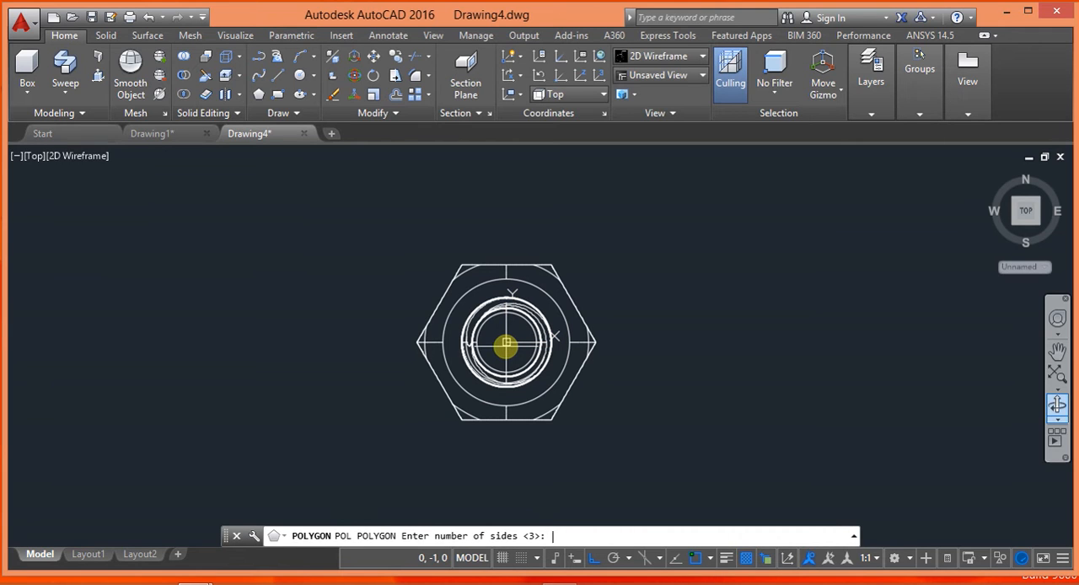
{"action": "type", "text": "6"}
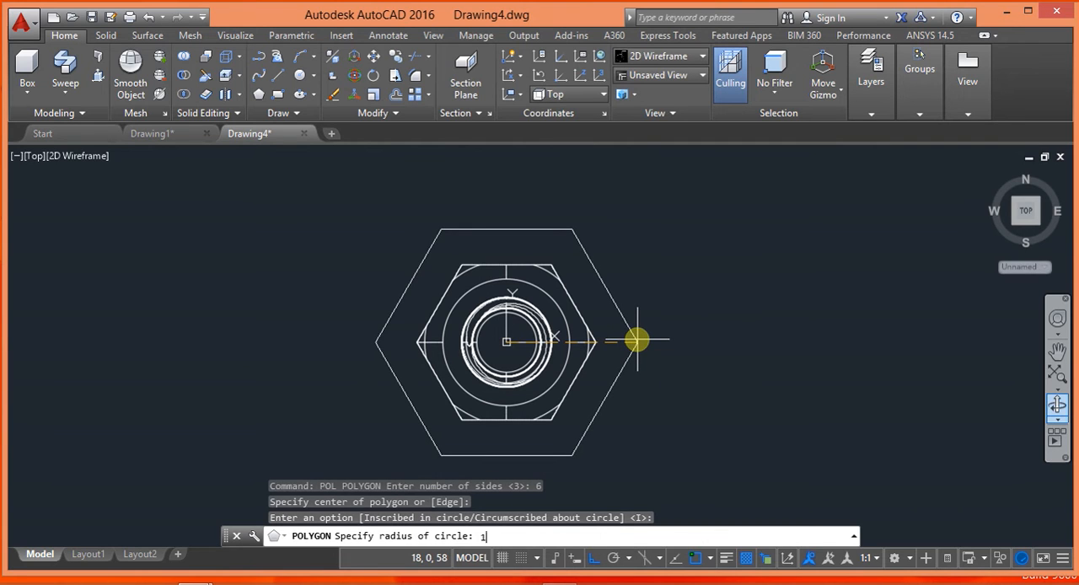
{"action": "type", "text": "2"}
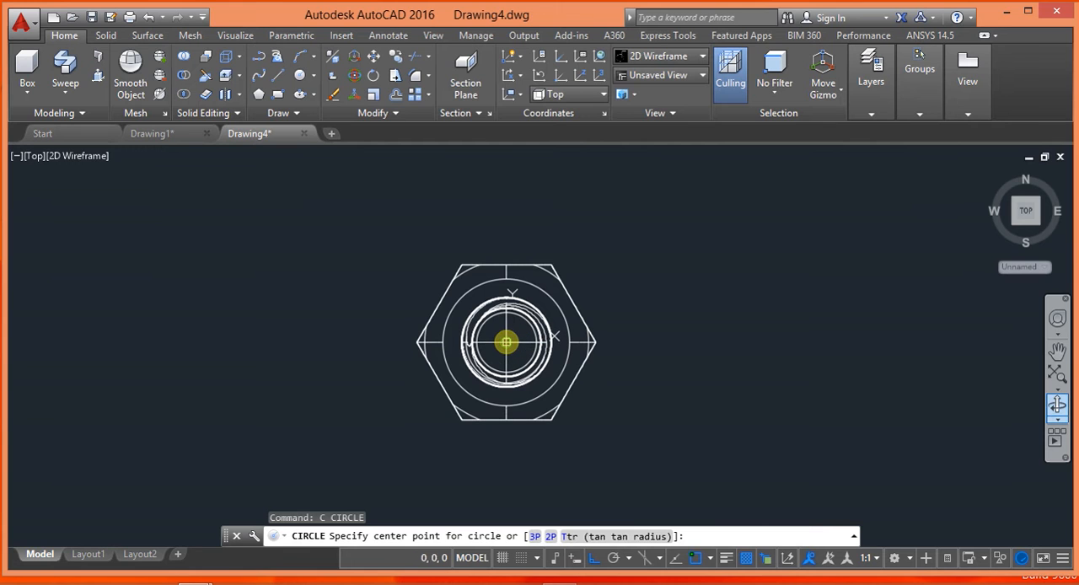
{"action": "left_click", "coordinate": [506, 341]}
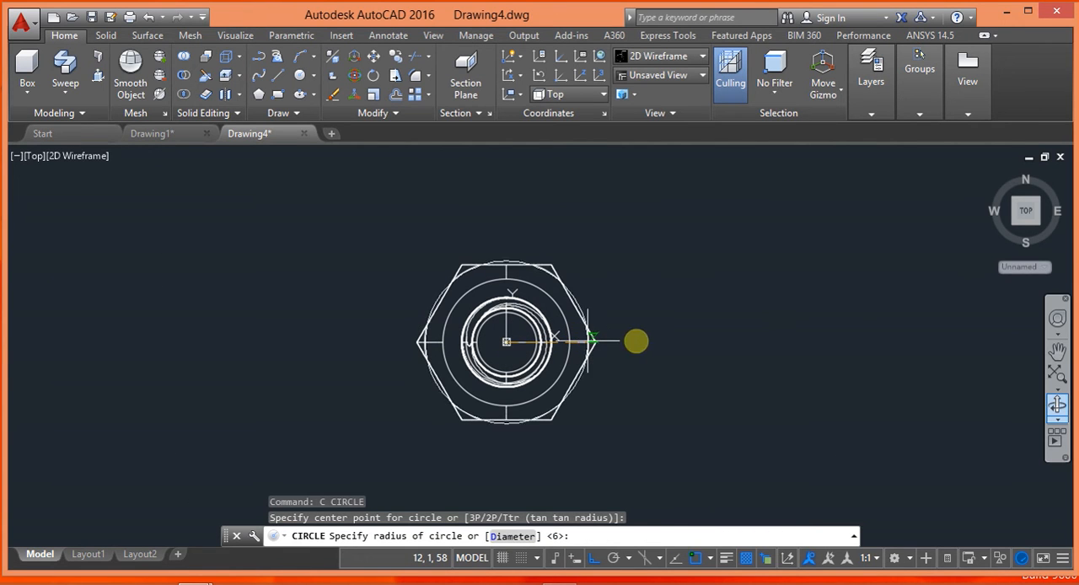
{"action": "type", "text": "12"}
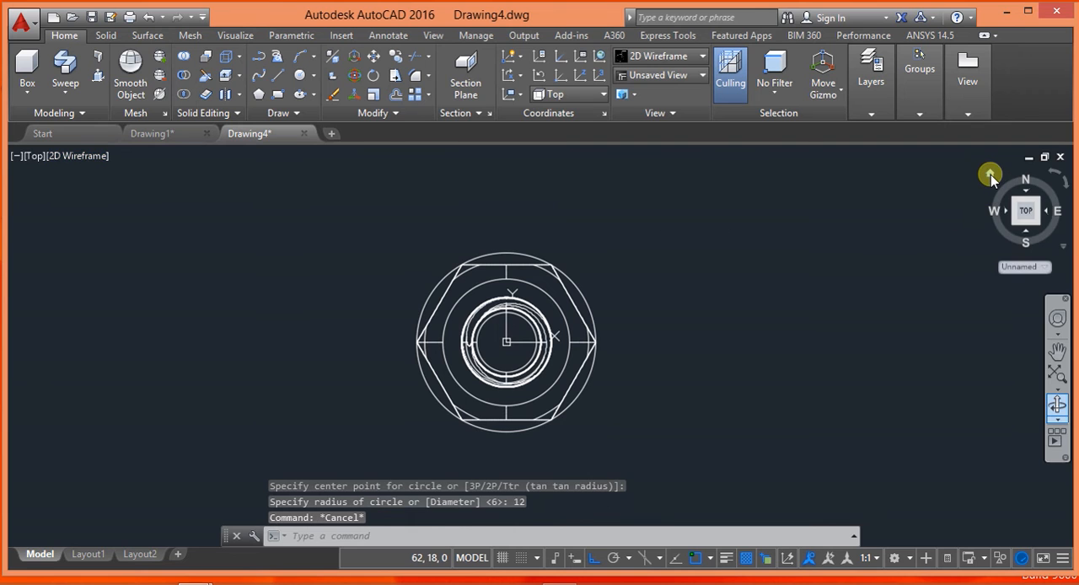
Step: Extrude the nut hexagon at the shank top to a height of 12
{"action": "left_click", "coordinate": [992, 176]}
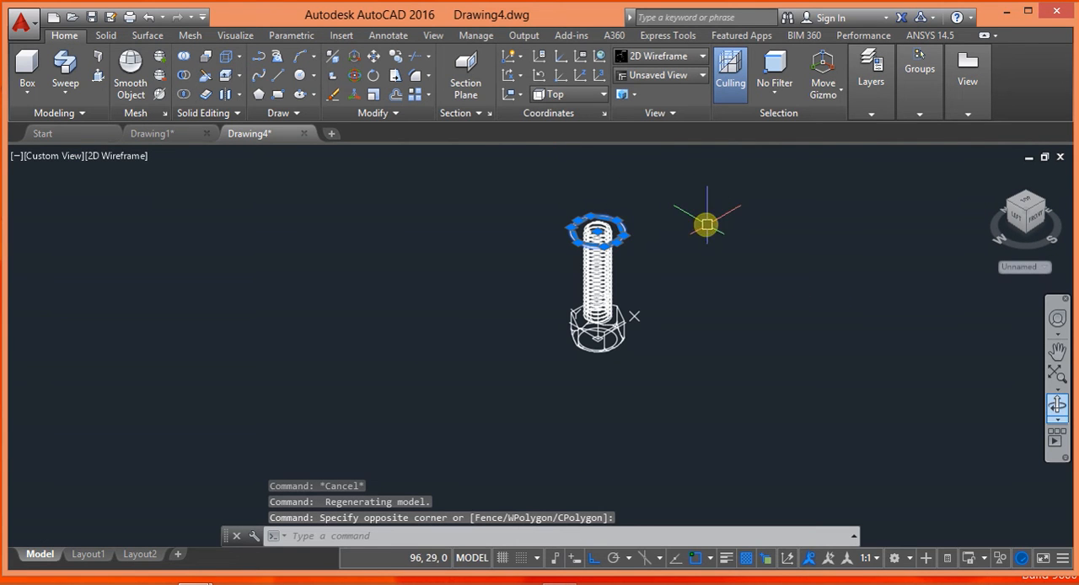
{"action": "left_click", "coordinate": [64, 71]}
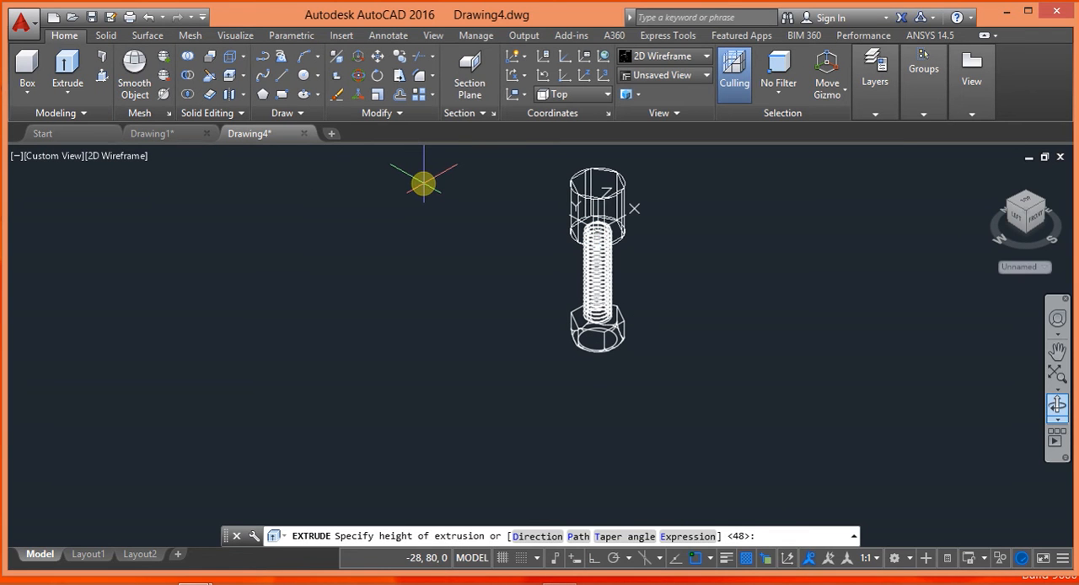
{"action": "type", "text": "12"}
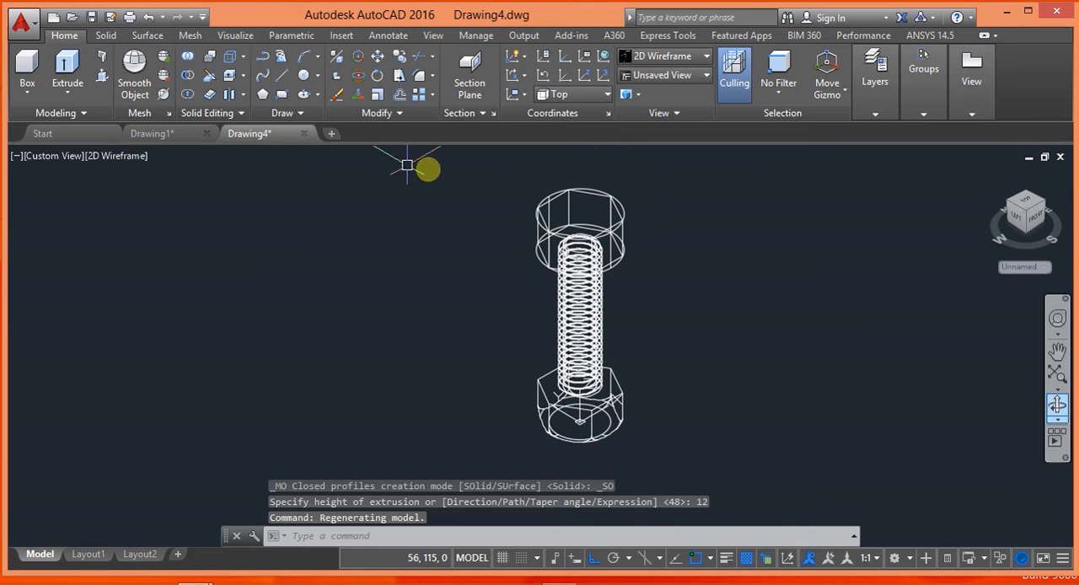
Step: Round the nut's two top edges with a 3.5 fillet
{"action": "left_click", "coordinate": [105, 35]}
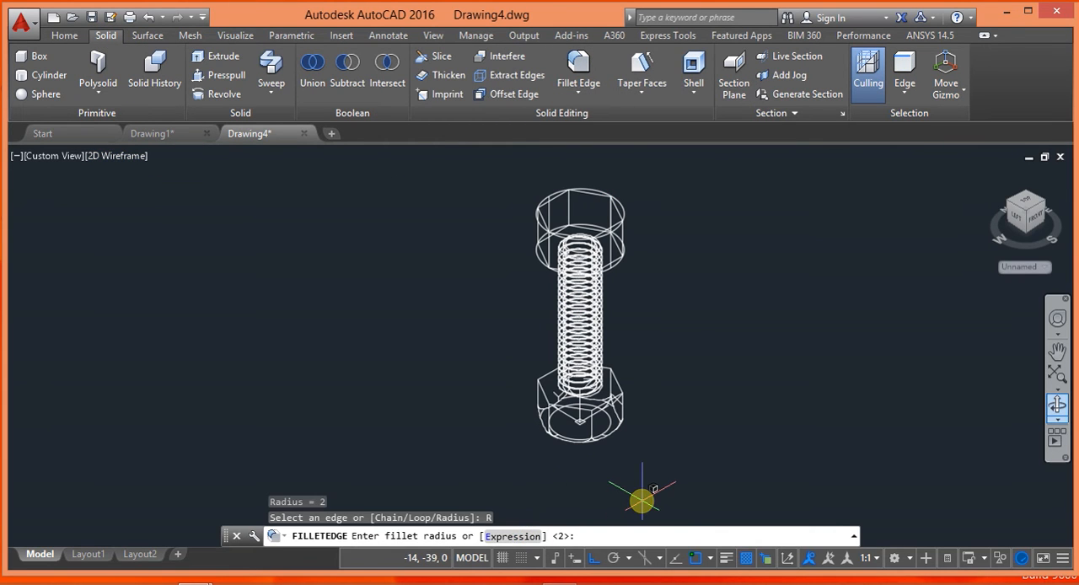
{"action": "type", "text": "3.5"}
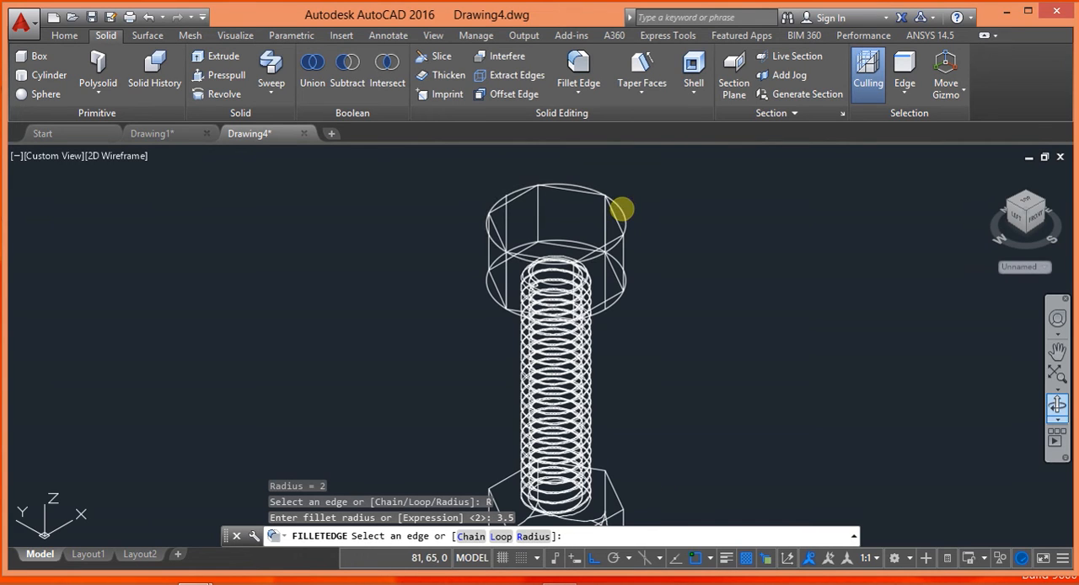
{"action": "left_click", "coordinate": [620, 209]}
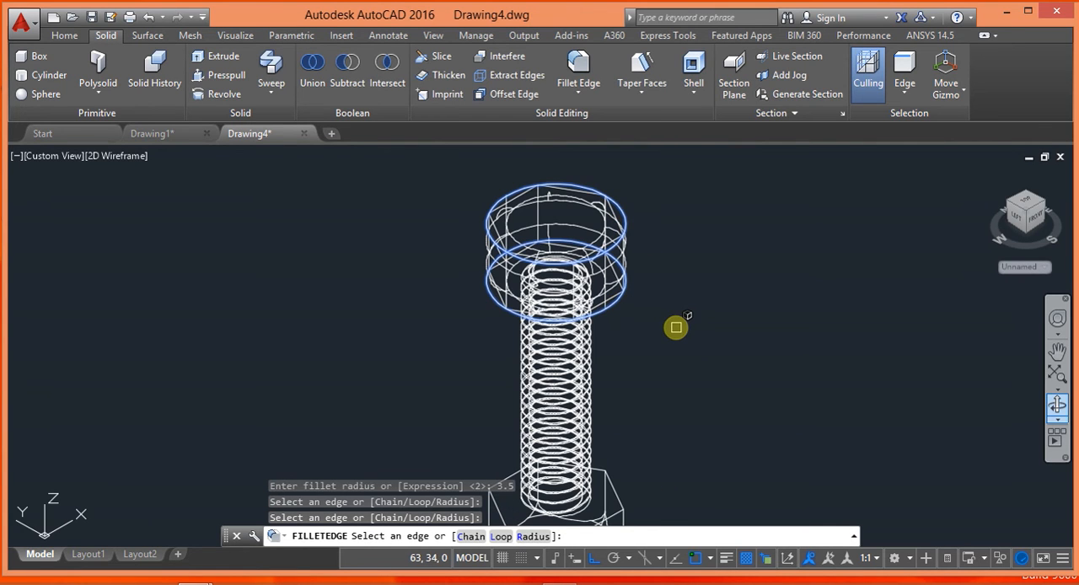
{"action": "left_click", "coordinate": [556, 260]}
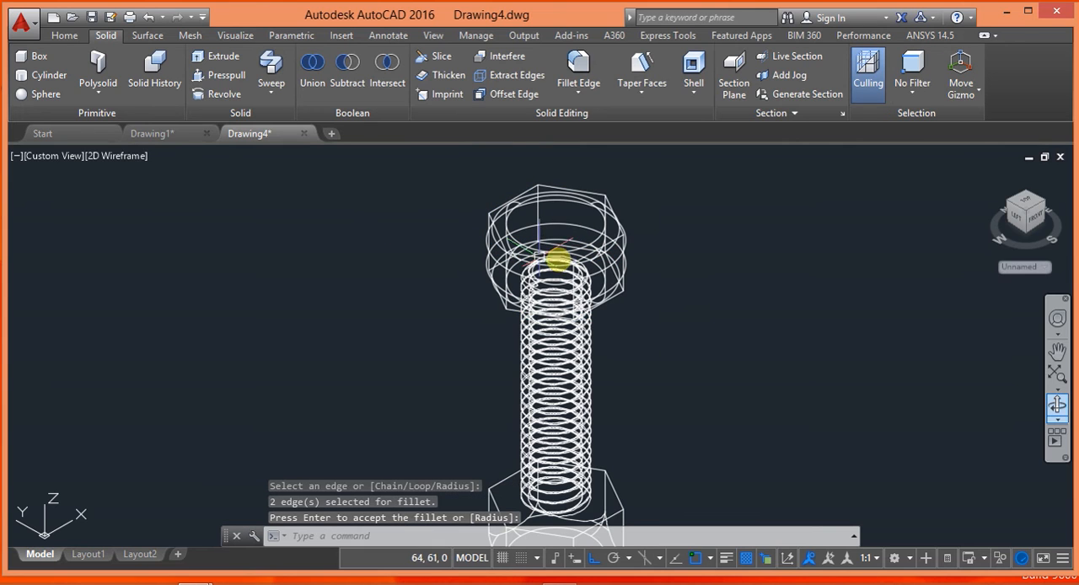
{"action": "mouse_move", "coordinate": [388, 64]}
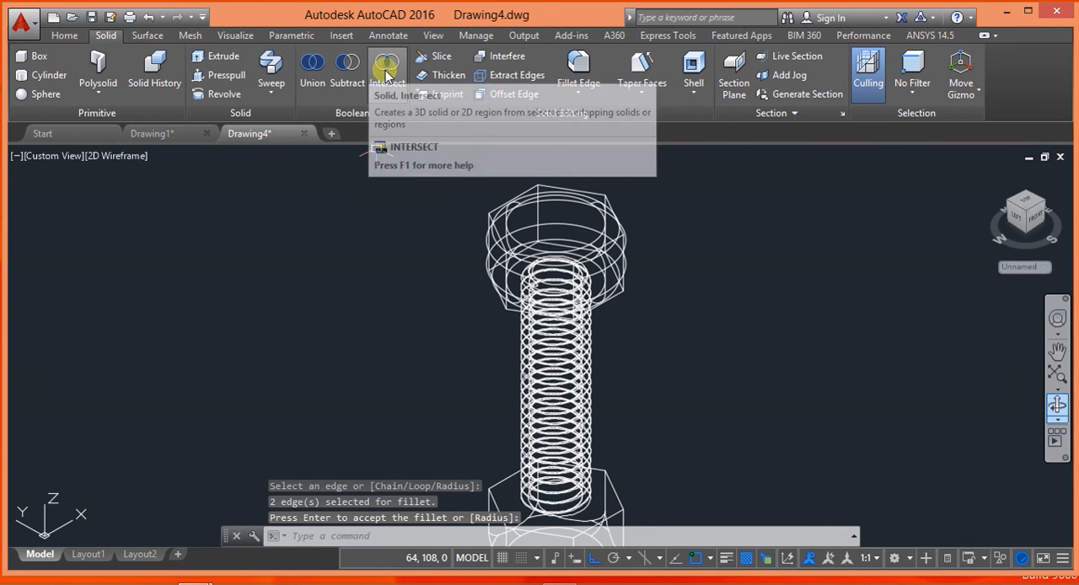
Step: Intersect the nut solids and switch the display to Realistic shading
{"action": "left_click", "coordinate": [388, 64]}
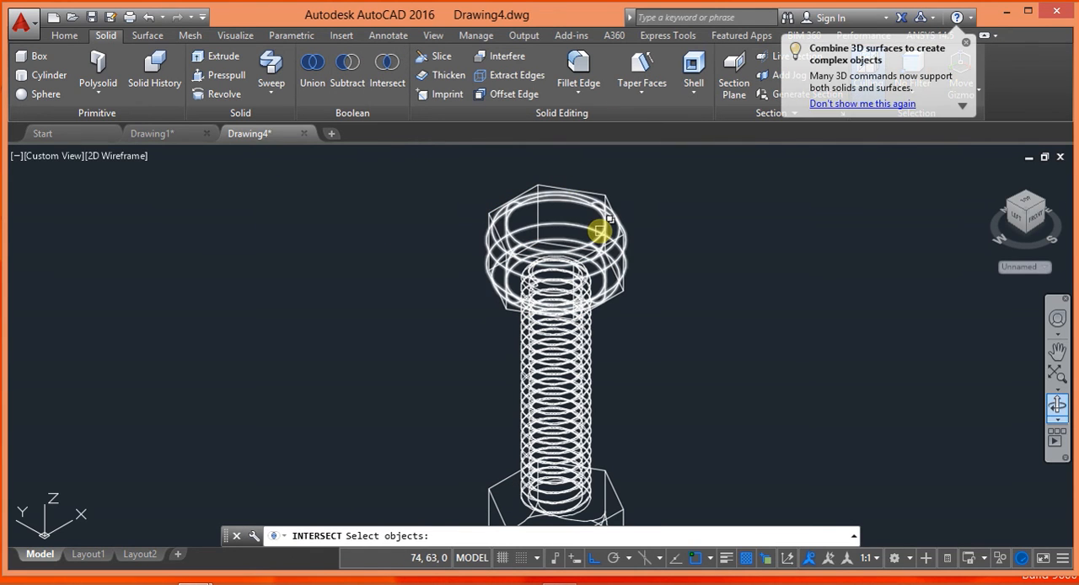
{"action": "left_click", "coordinate": [604, 227]}
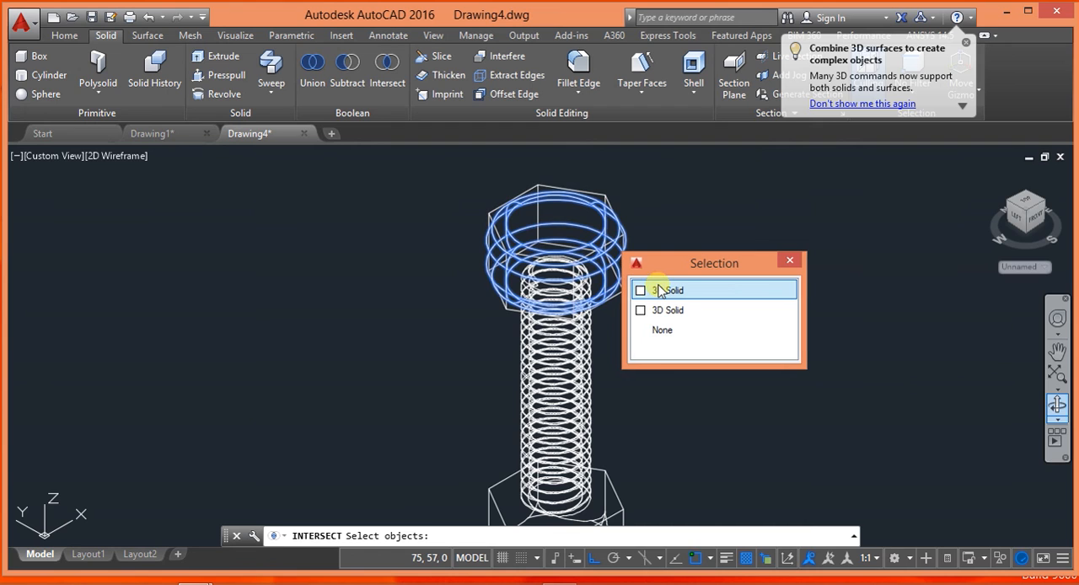
{"action": "left_click", "coordinate": [668, 290]}
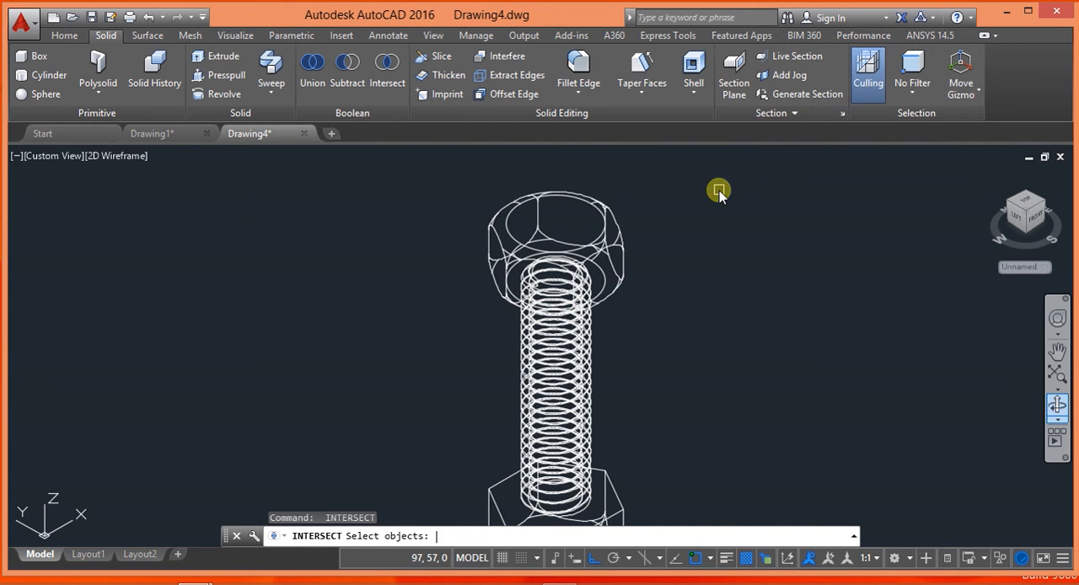
{"action": "mouse_move", "coordinate": [647, 394]}
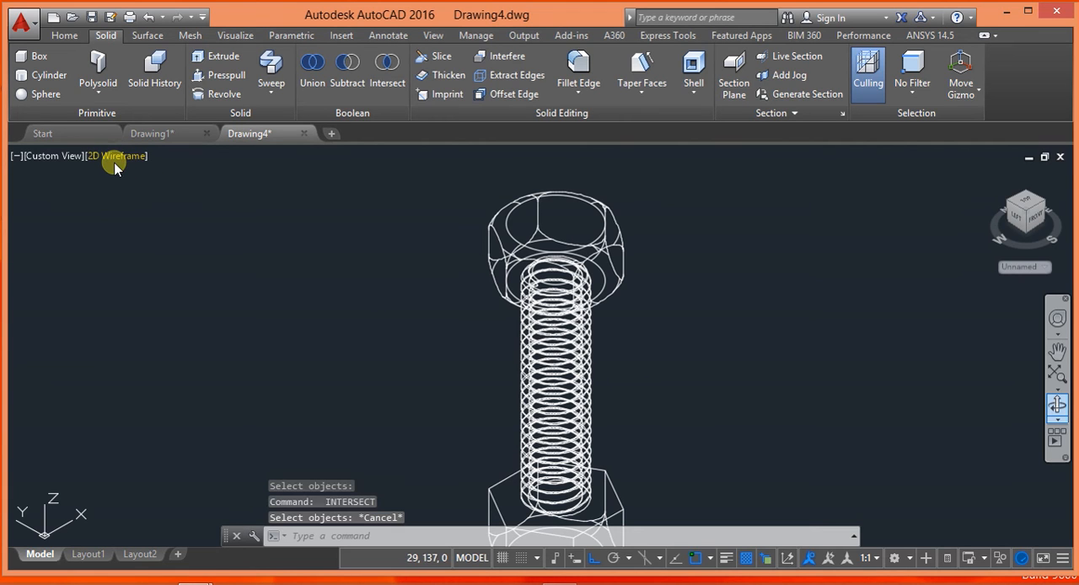
{"action": "left_click", "coordinate": [115, 155]}
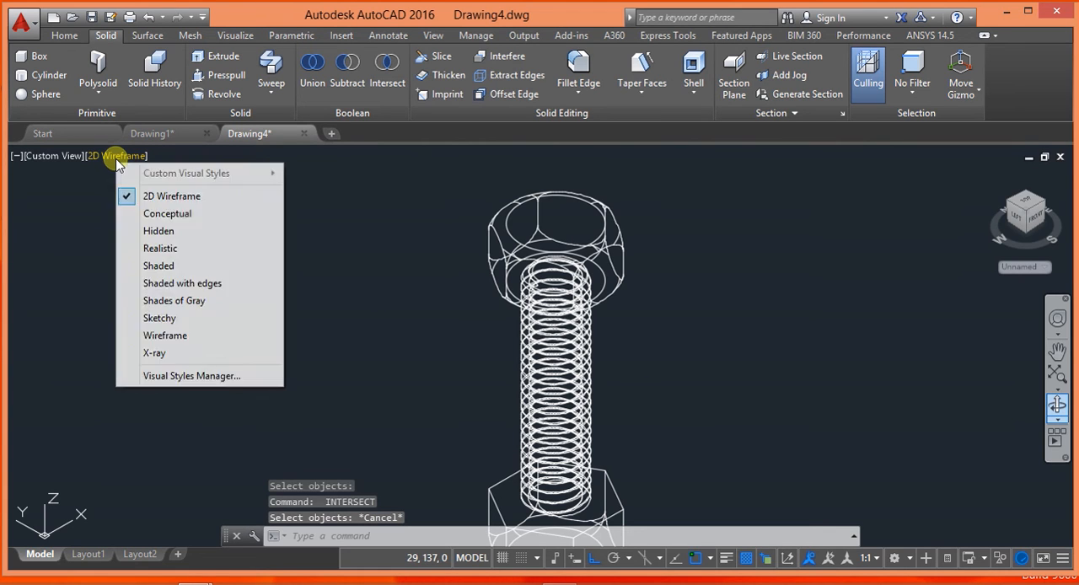
{"action": "left_click", "coordinate": [160, 248]}
{"action": "type", "text": "M"}
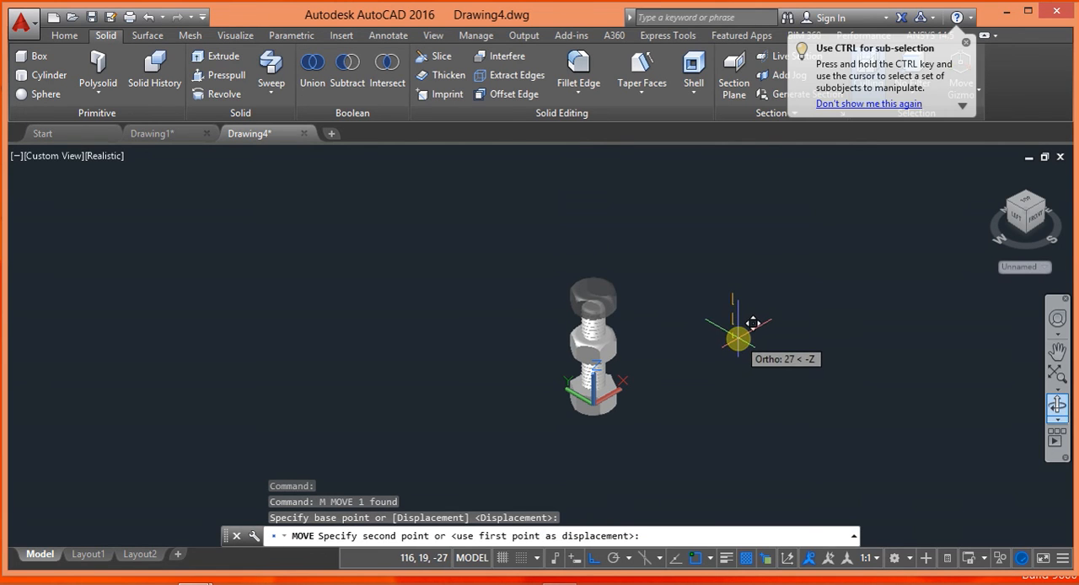
Step: Subtract a copied shank from the nut to thread it, then union the bolt solids into one
{"action": "left_click", "coordinate": [688, 380]}
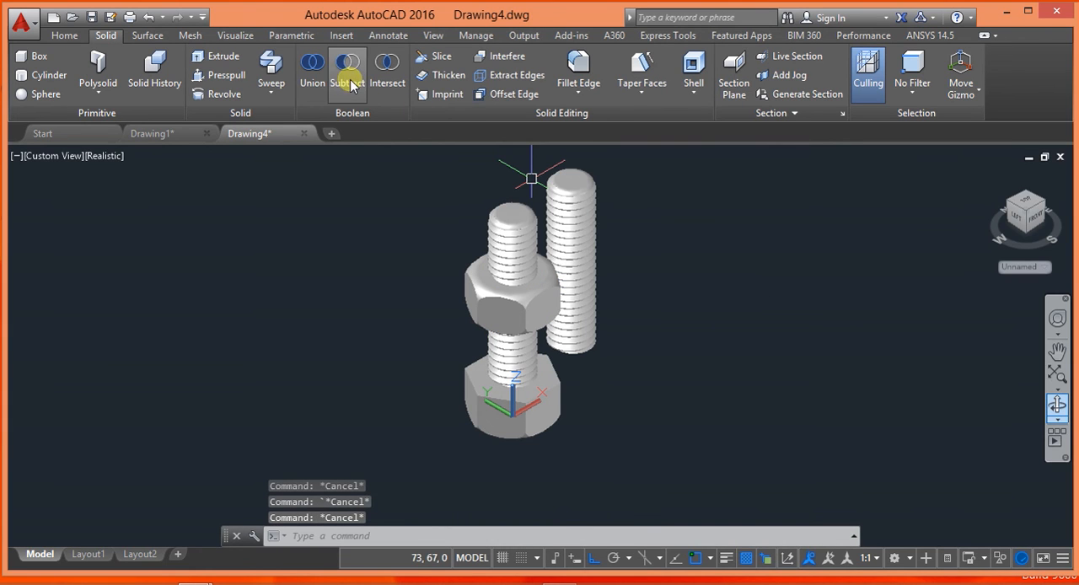
{"action": "left_click", "coordinate": [347, 69]}
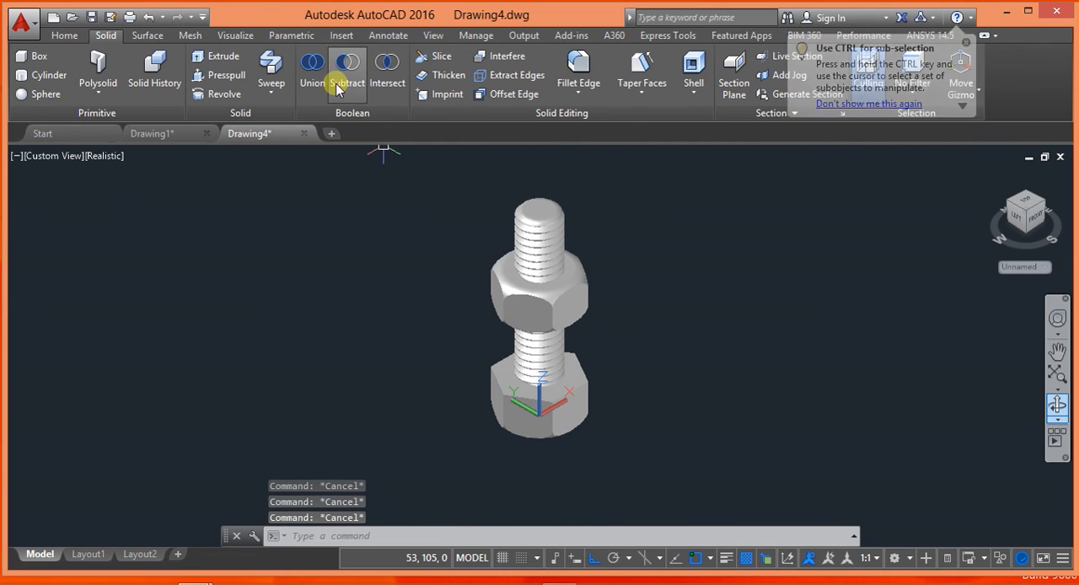
{"action": "left_click", "coordinate": [312, 64]}
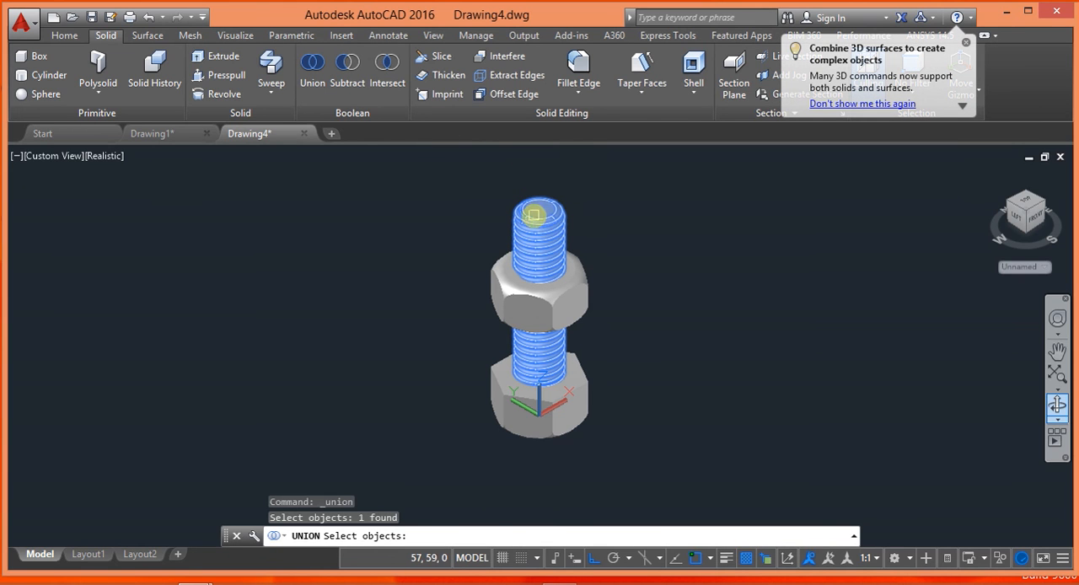
{"action": "left_click", "coordinate": [540, 397]}
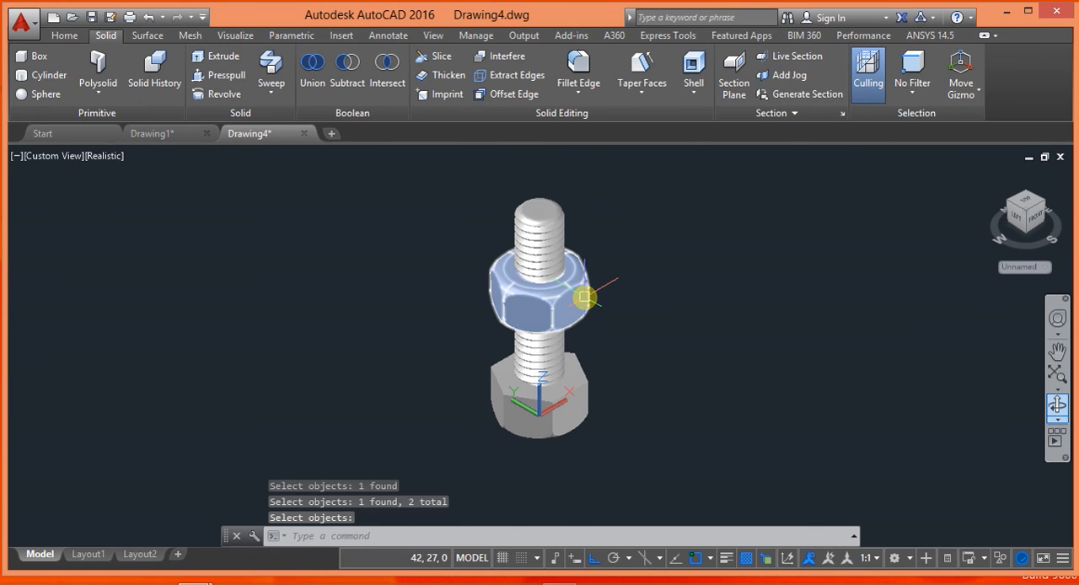
{"action": "key", "text": "Escape"}
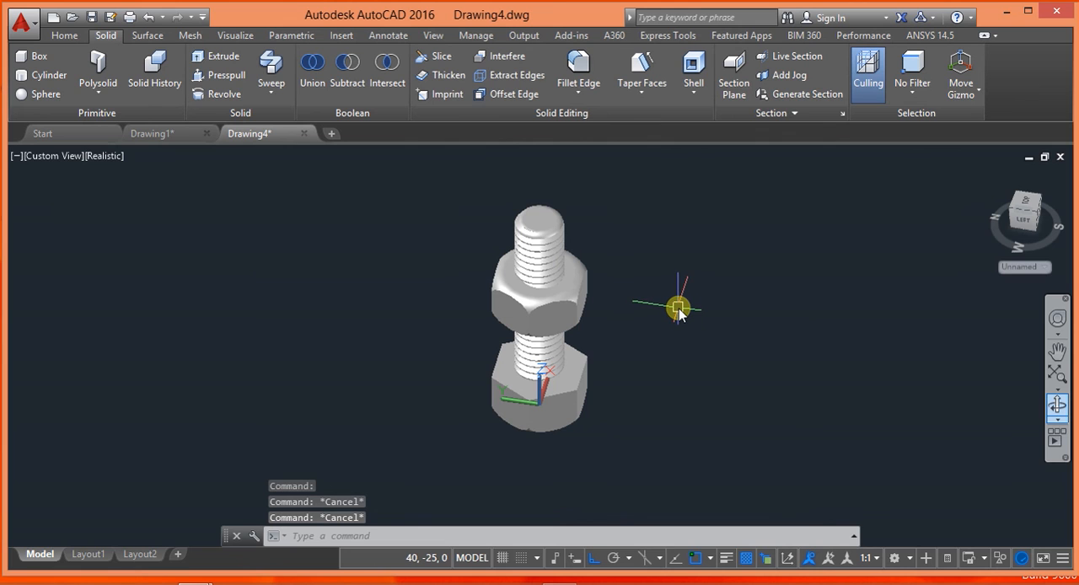
Step: Apply a dark metallic material to the bolt and nut via the Materials Browser (MAT)
{"action": "type", "text": "MAT"}
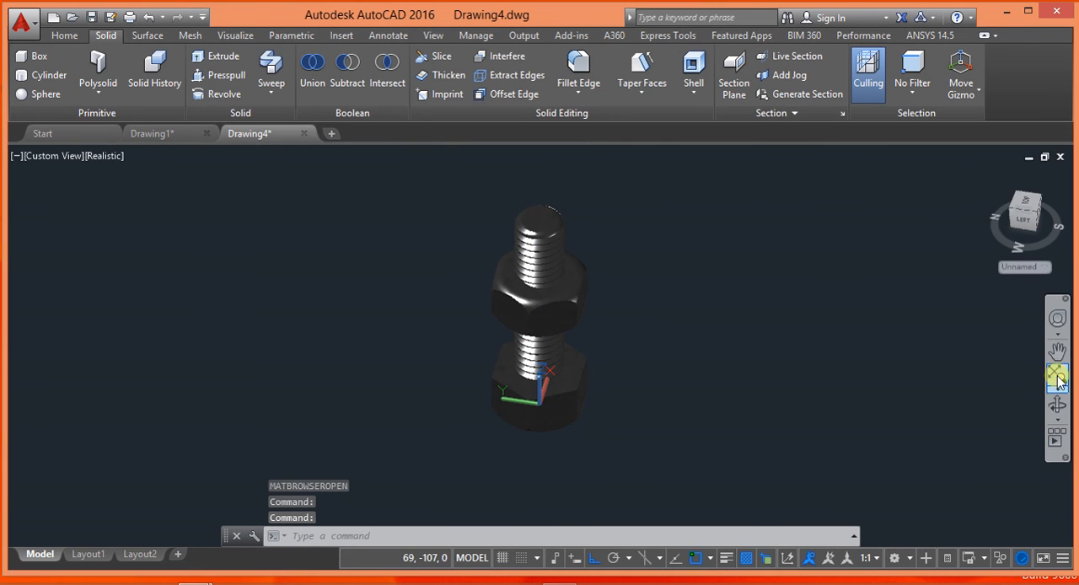
Step: Orbit the finished bolt to inspect the threads, nut and head from the top and side
{"action": "left_click", "coordinate": [1058, 378]}
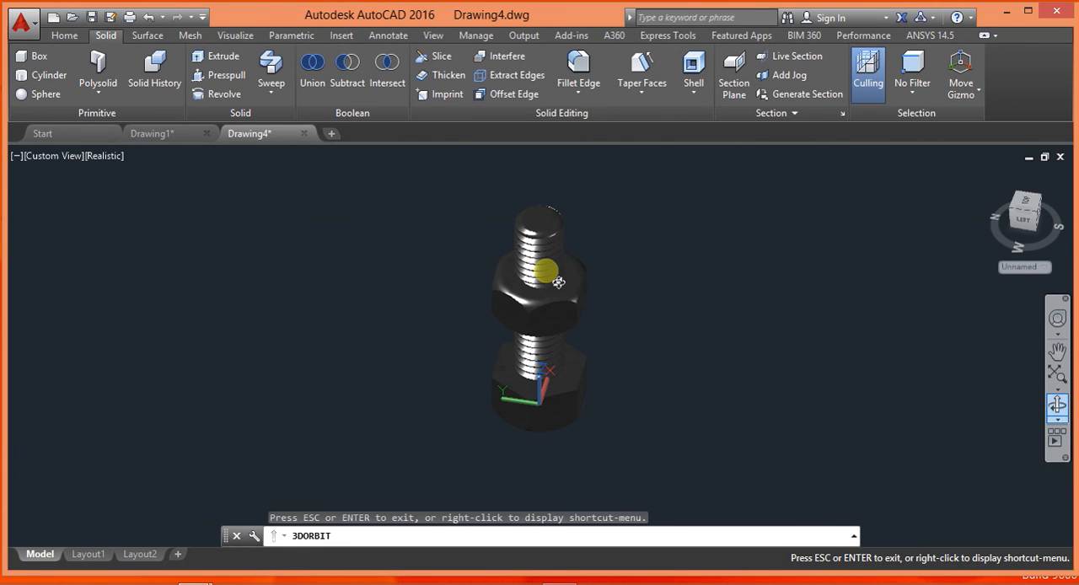
{"action": "left_click_drag", "start_coordinate": [557, 283], "coordinate": [666, 257]}
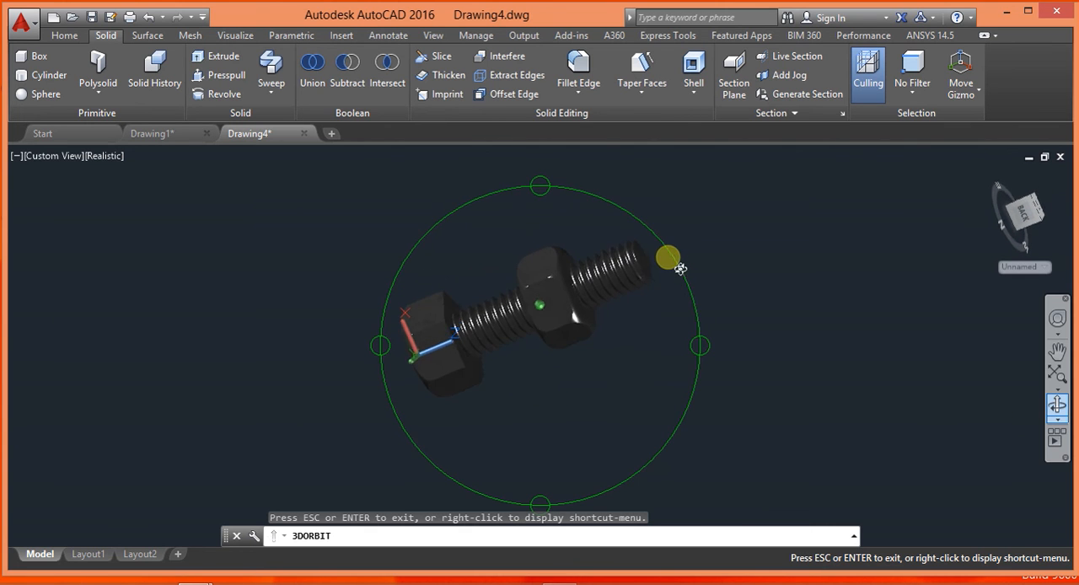
{"action": "left_click_drag", "start_coordinate": [666, 257], "coordinate": [609, 280]}
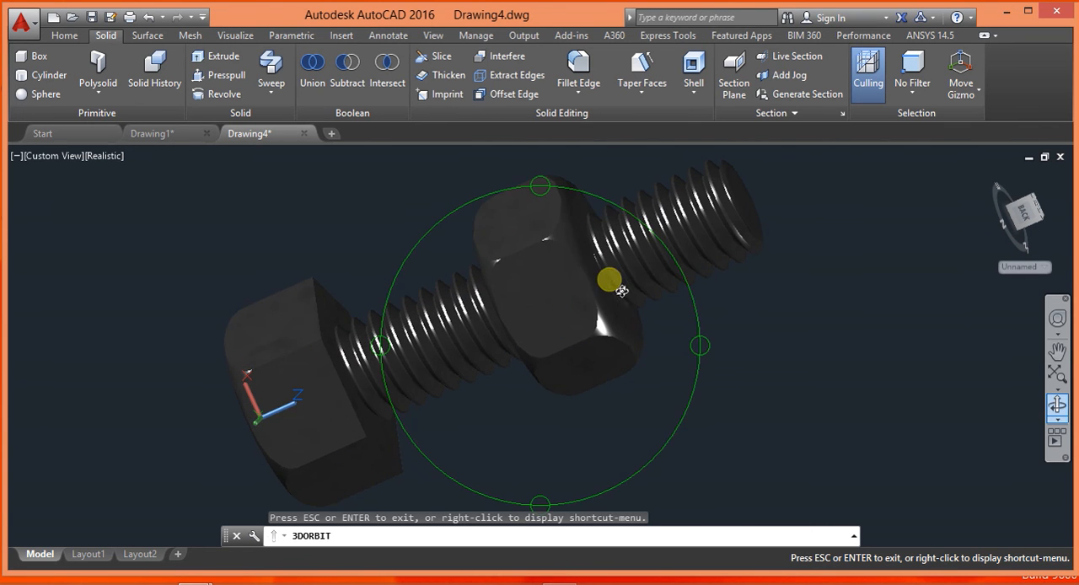
{"action": "left_click_drag", "start_coordinate": [609, 280], "coordinate": [546, 260]}
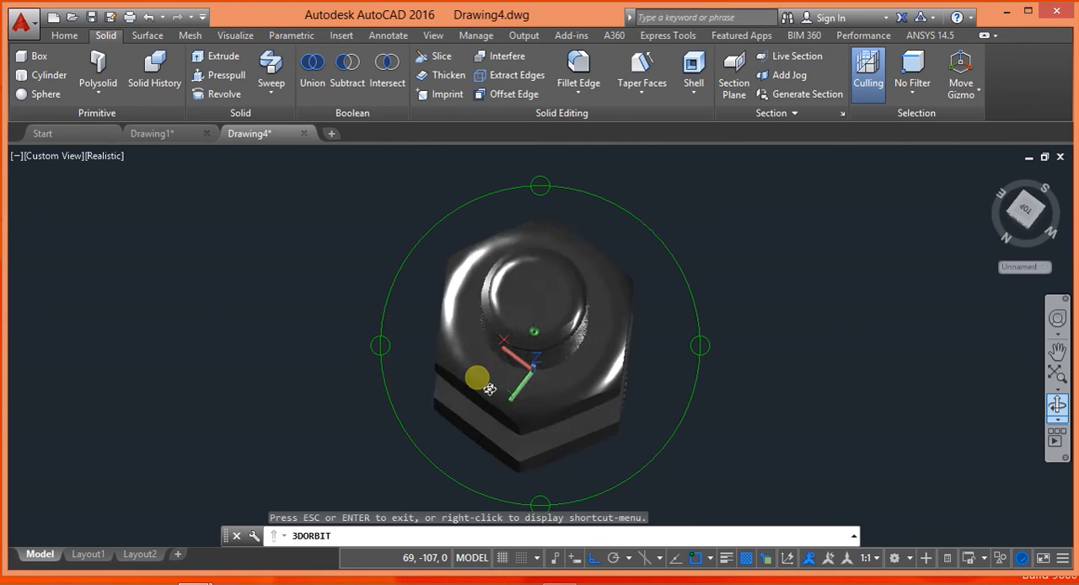
{"action": "left_click_drag", "start_coordinate": [489, 388], "coordinate": [970, 283]}
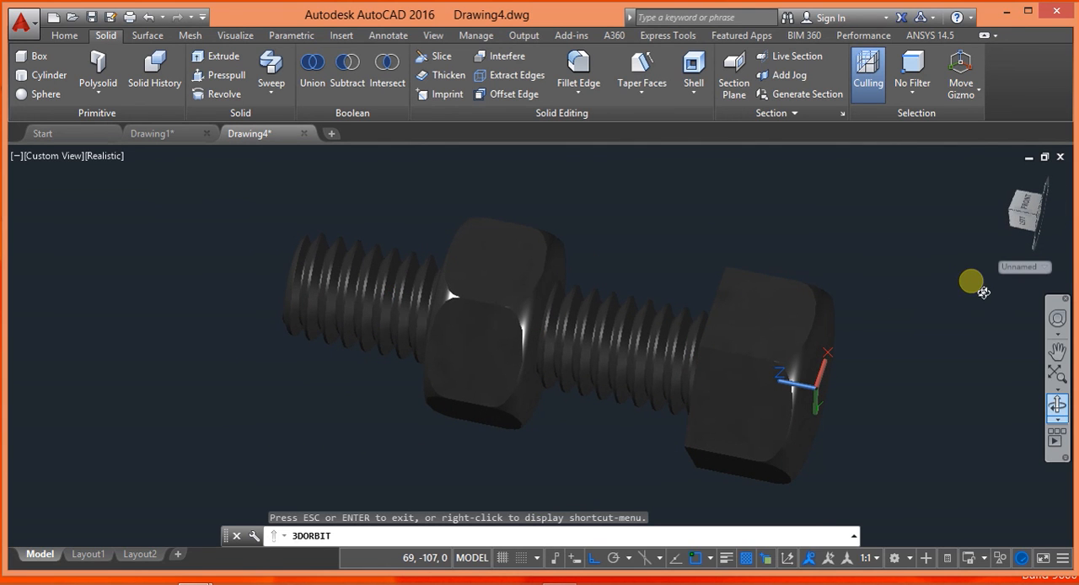